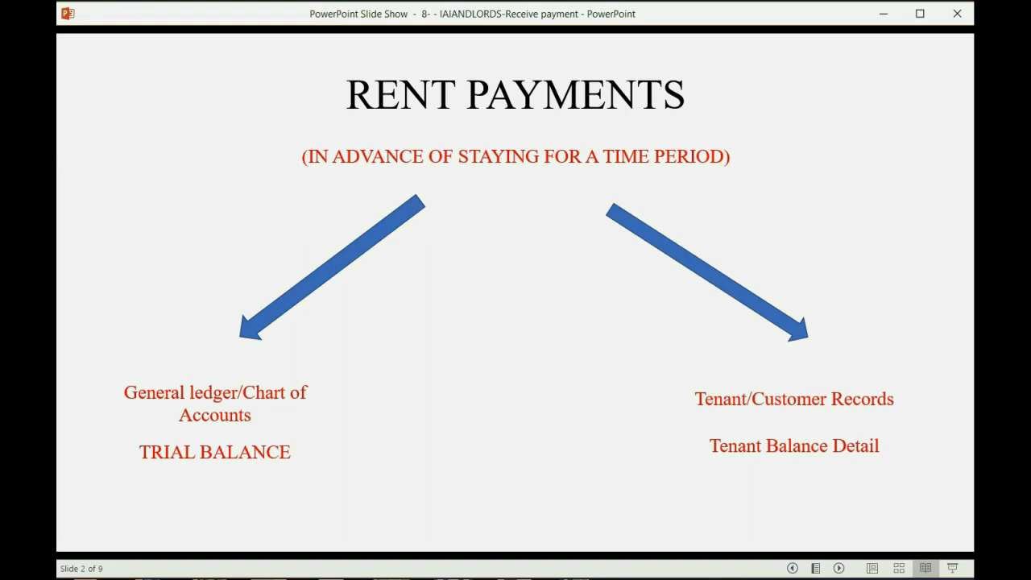
Step: Advance the slide show to the $12,000 six-month advance rent example
key("right")
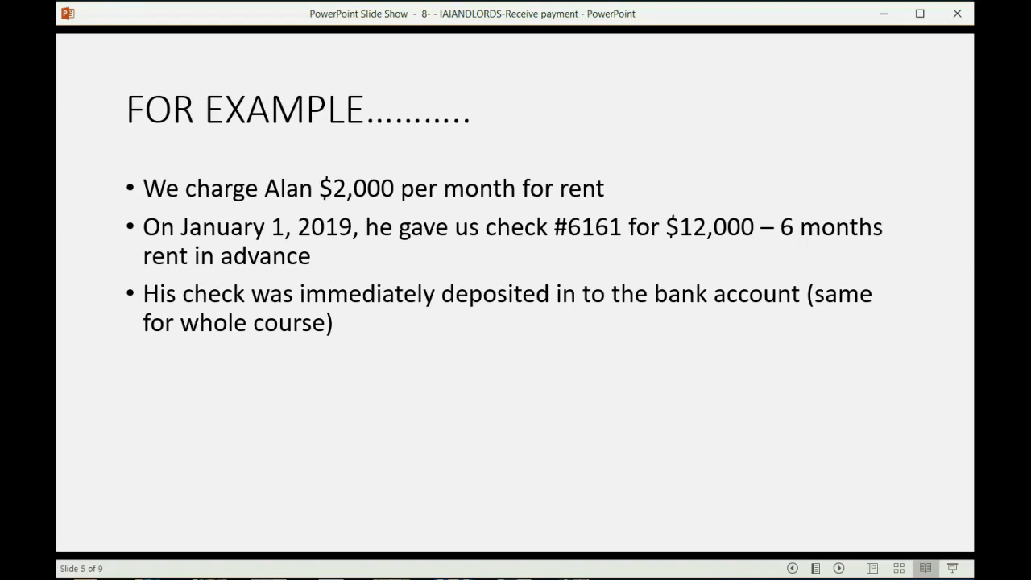
key("right")
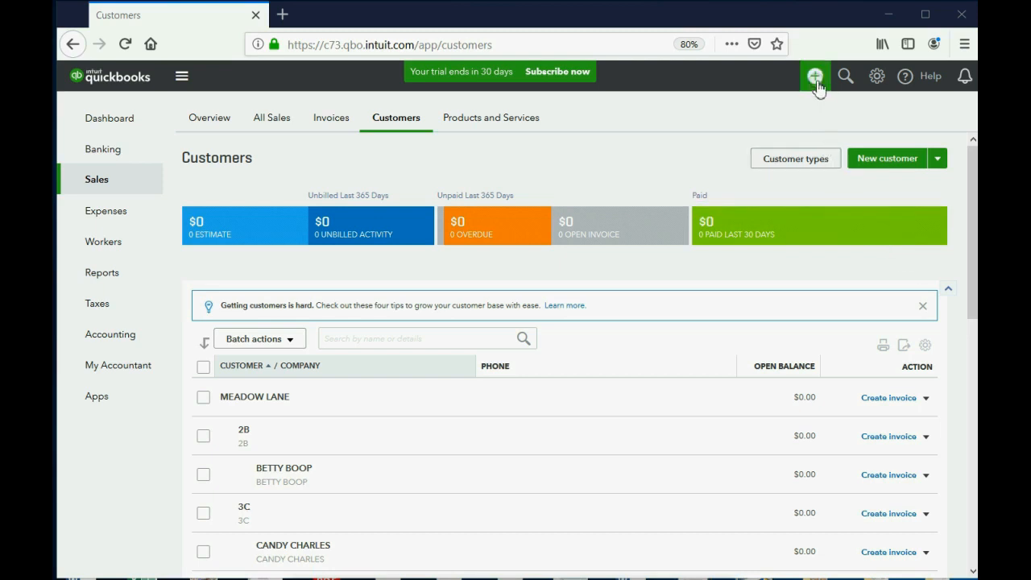
mouse_move(815, 80)
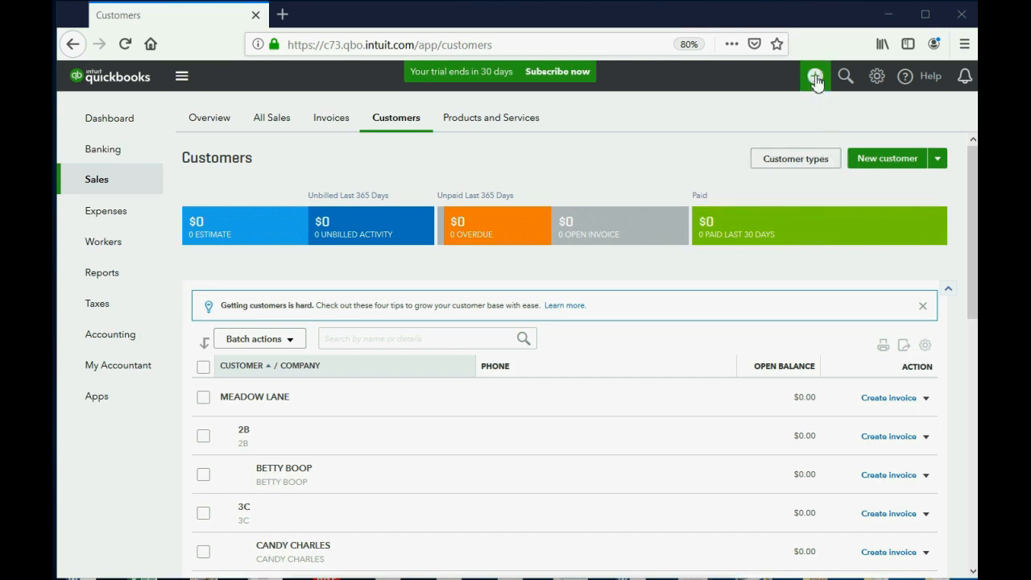
Step: Start a new Receive Payment form from the Create menu
left_click(814, 76)
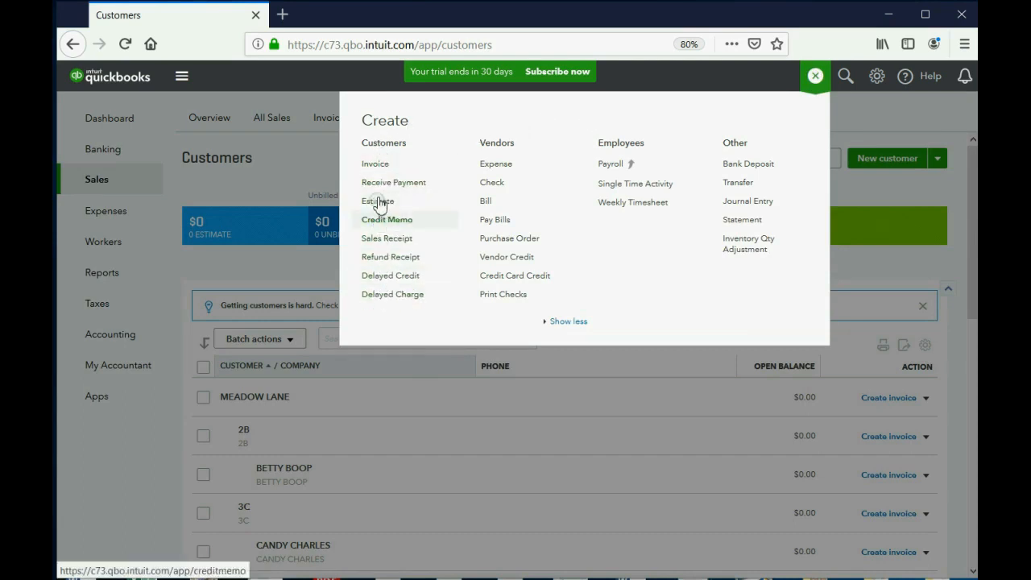
mouse_move(387, 145)
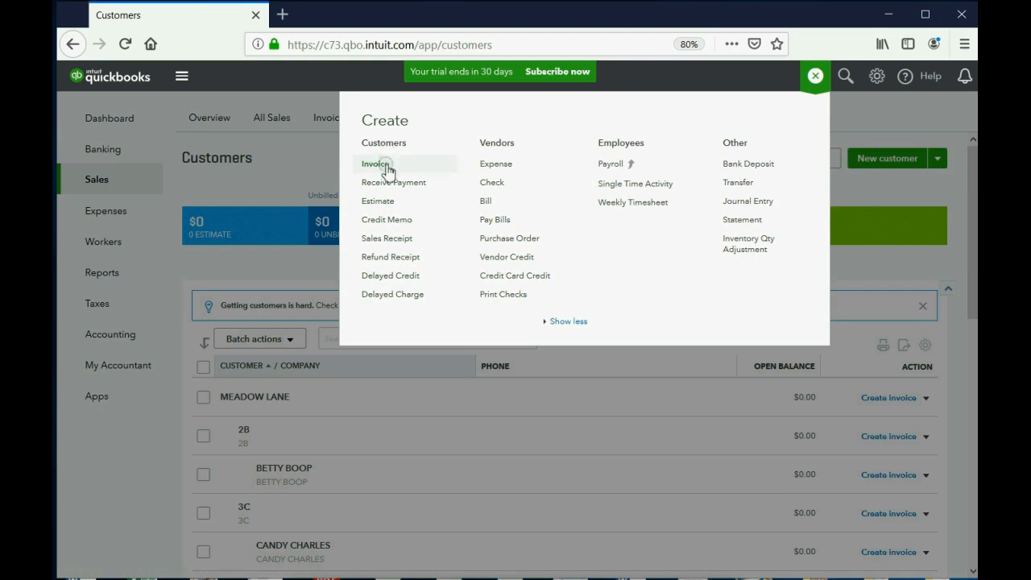
mouse_move(394, 182)
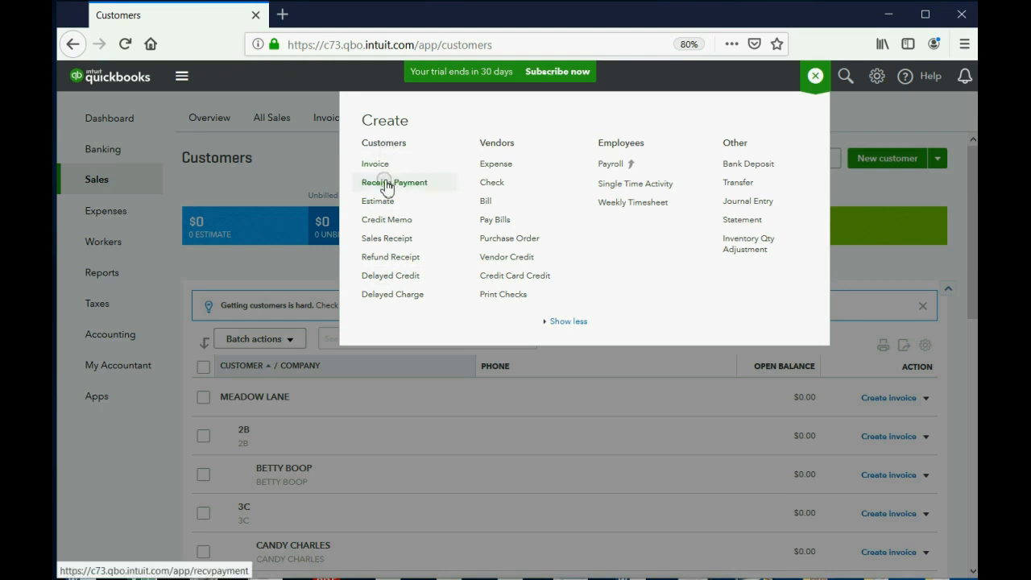
left_click(394, 182)
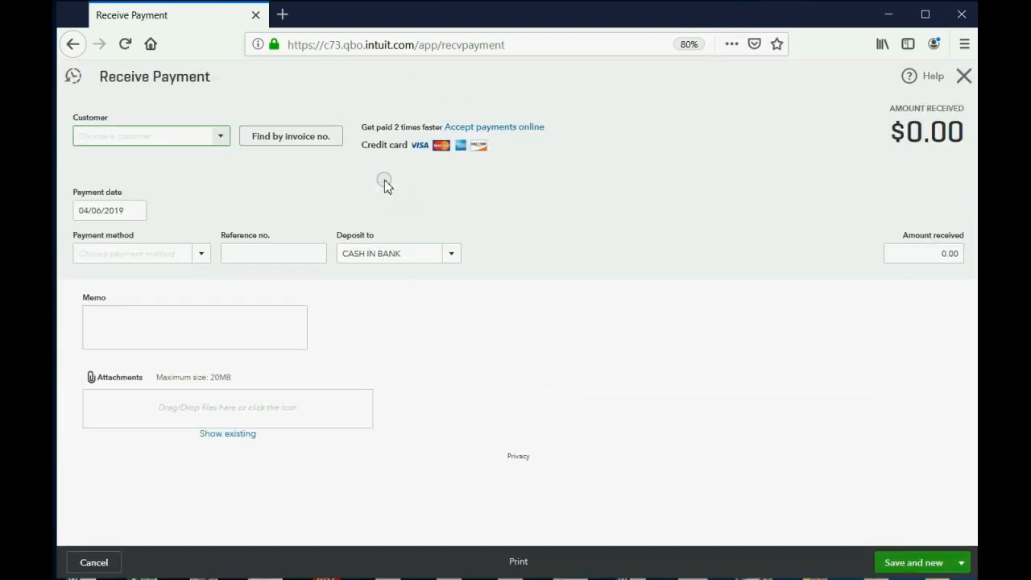
mouse_move(283, 181)
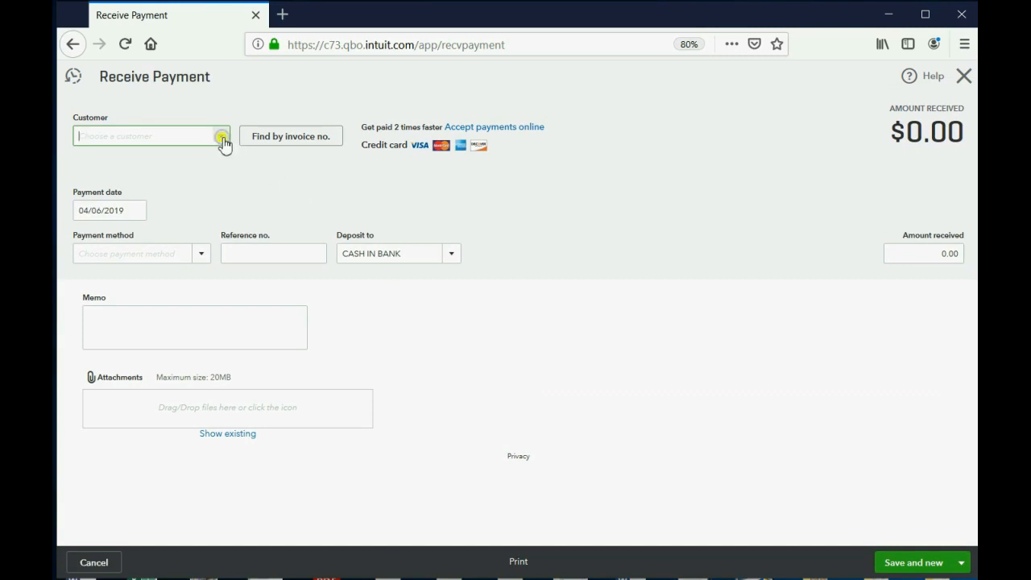
left_click(151, 135)
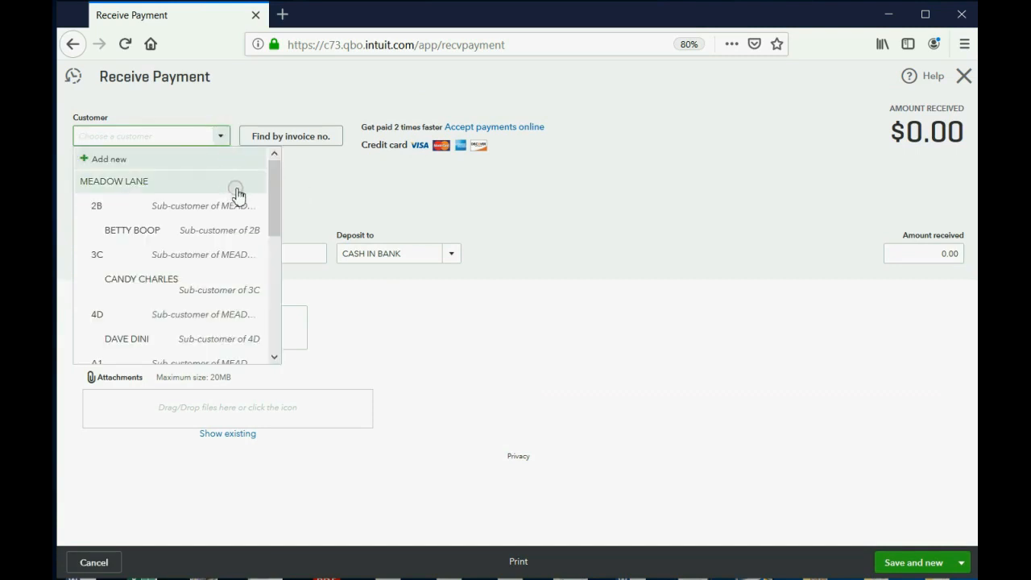
scroll("down", 3)
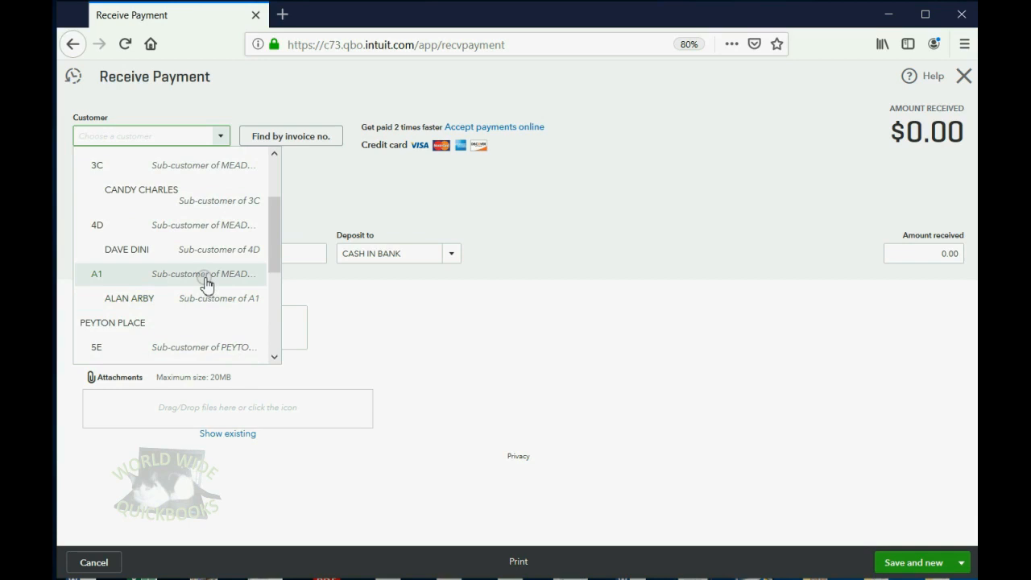
mouse_move(209, 298)
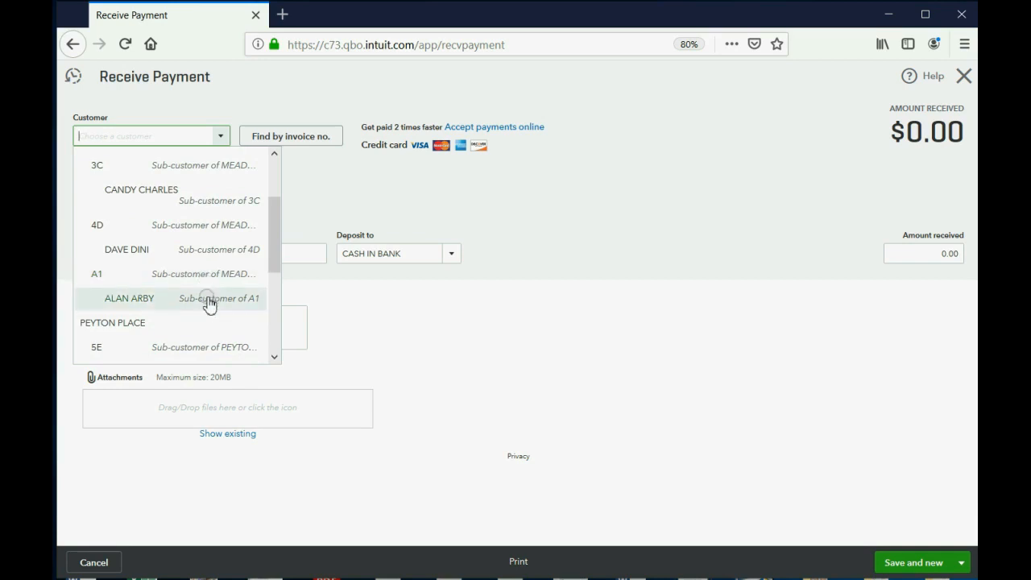
left_click(129, 298)
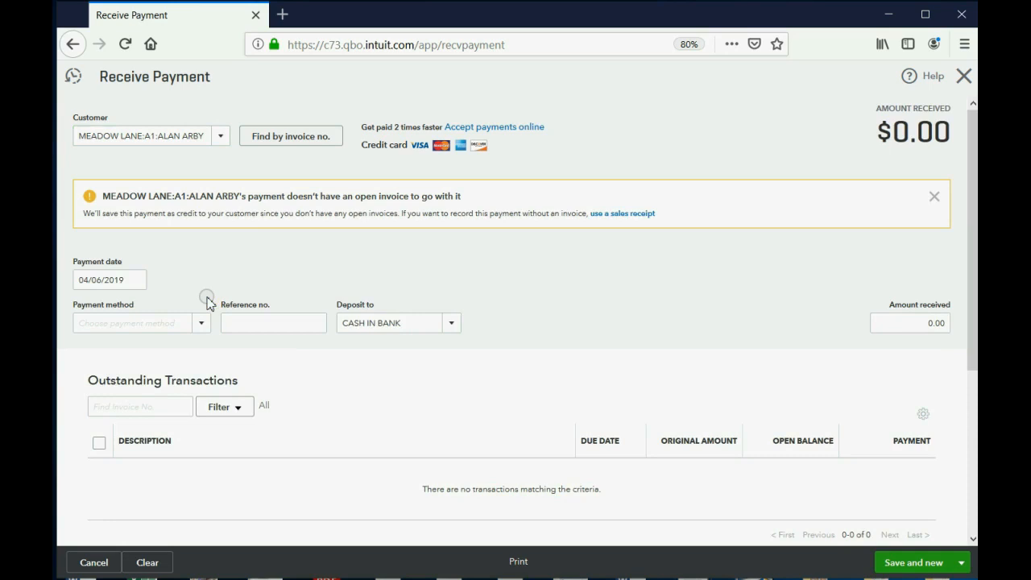
mouse_move(161, 240)
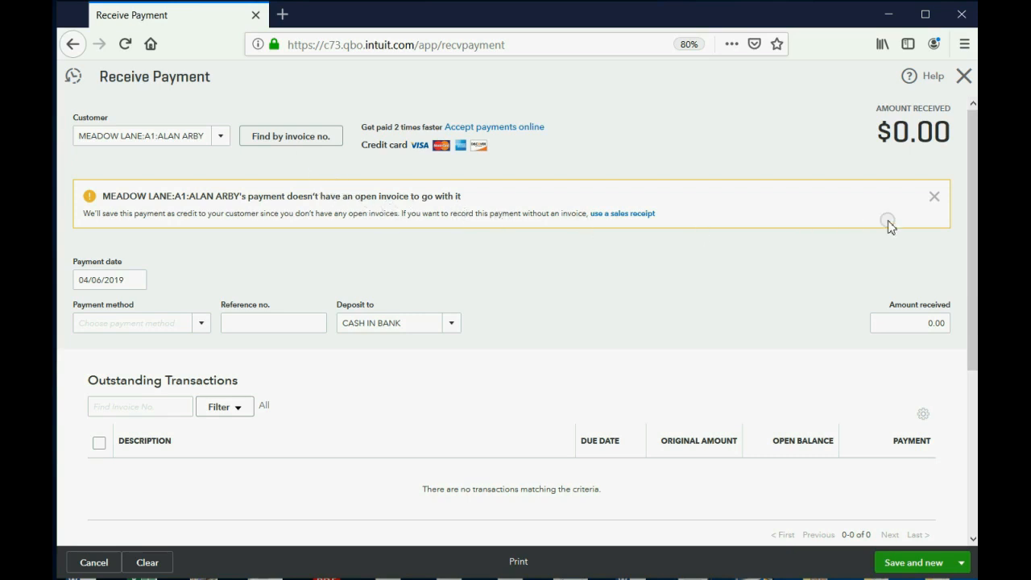
left_click(934, 196)
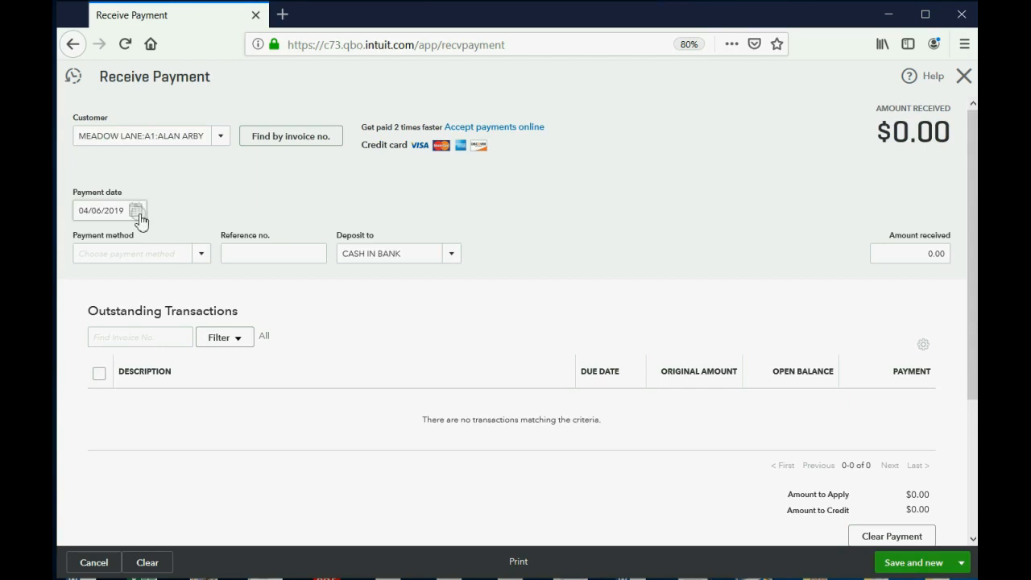
Step: Set the payment date to January 1, 2019
left_click(137, 210)
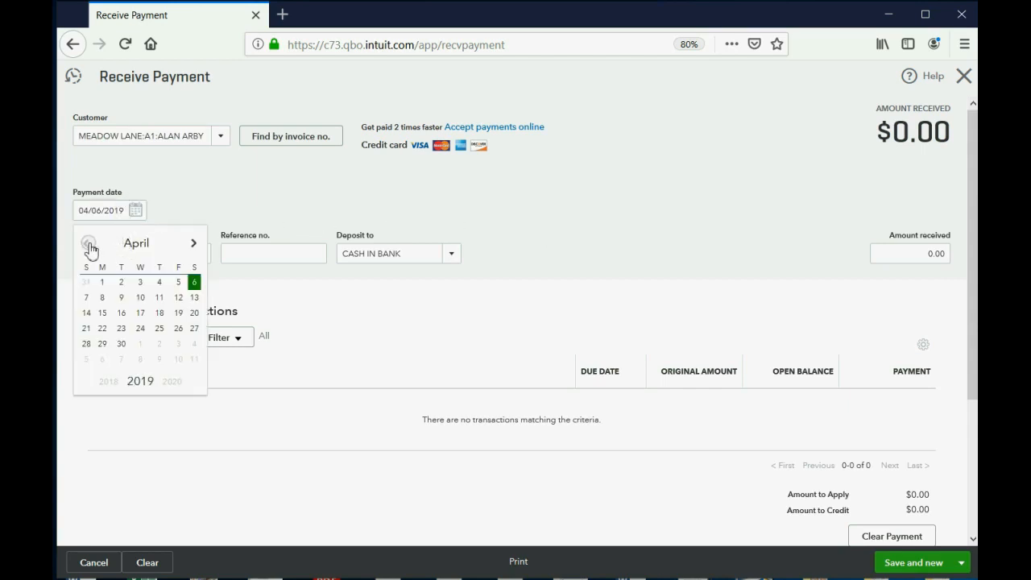
left_click(88, 242)
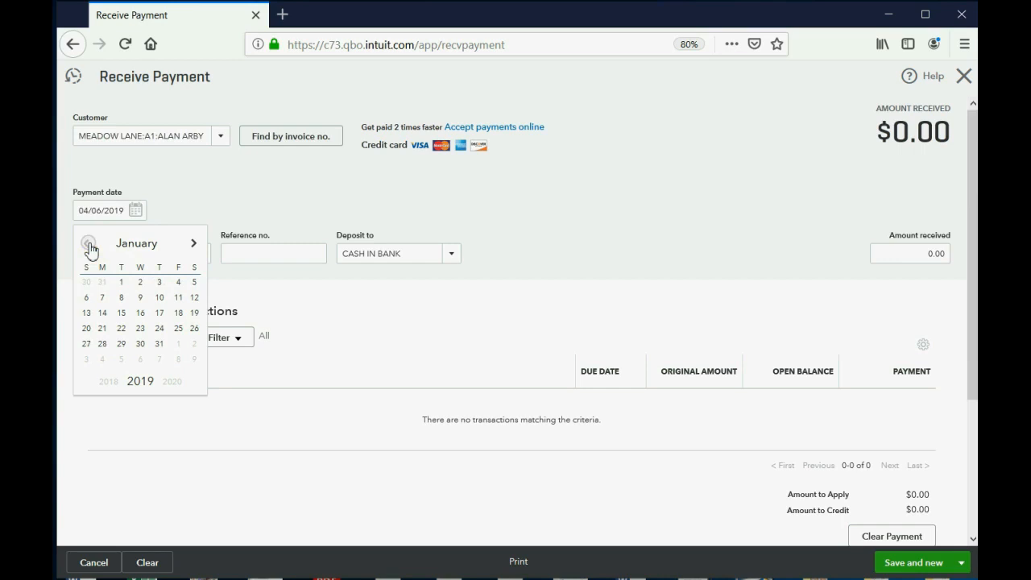
left_click(121, 282)
type("Check")
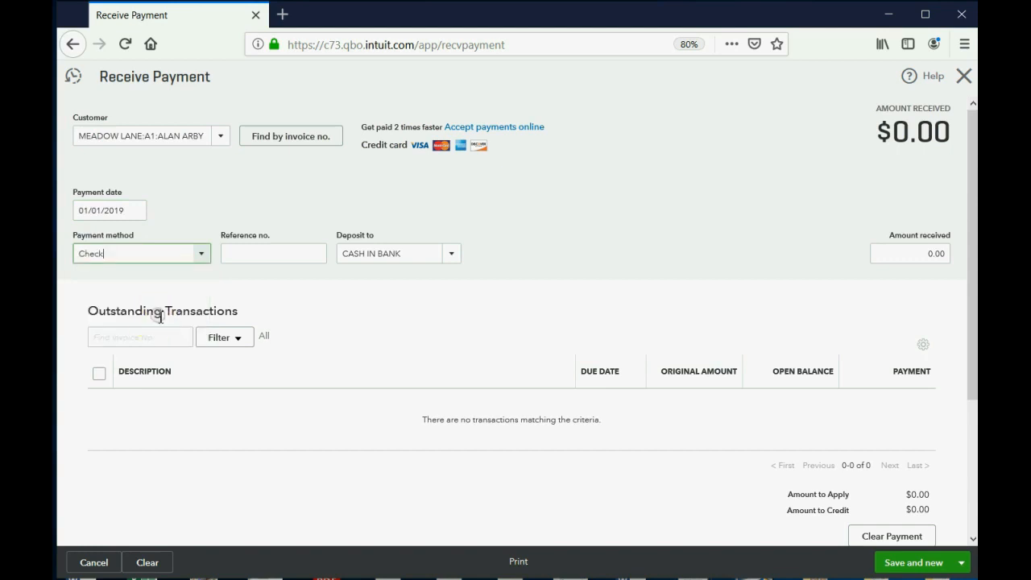
Step: Enter check reference 6161 and $12,000 as the amount received
left_click(273, 253)
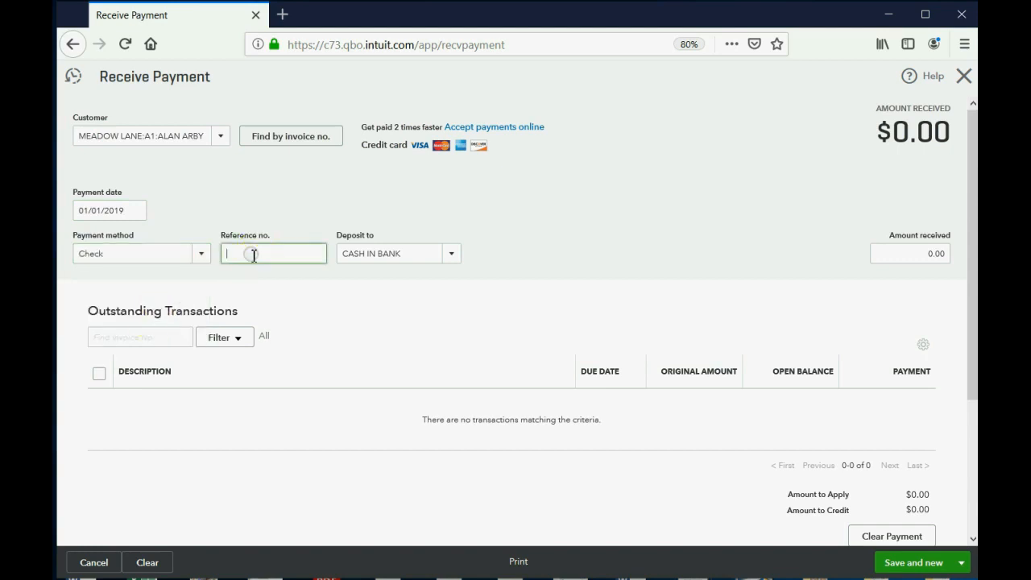
type("6161")
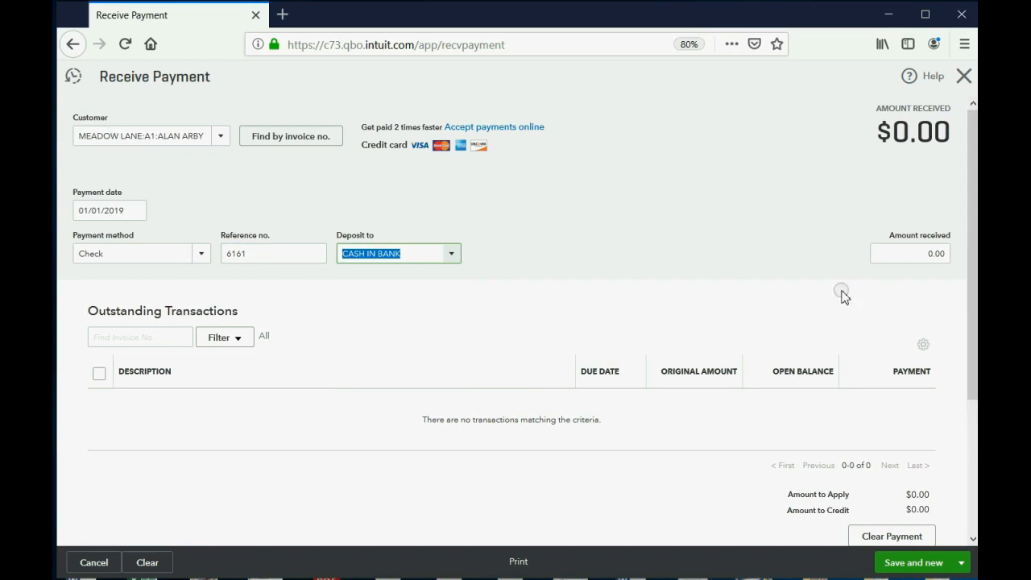
left_click(910, 253)
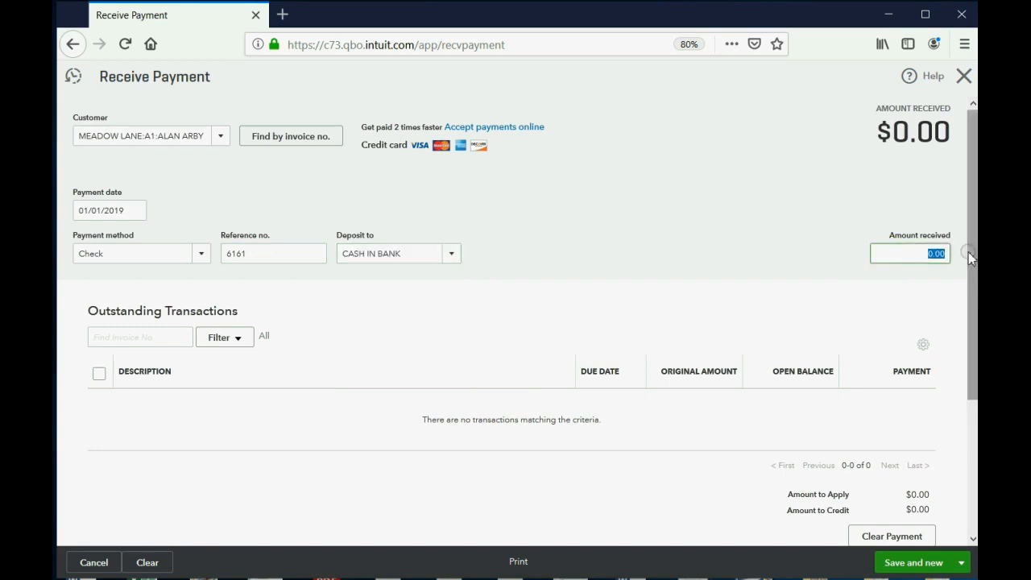
type("12000")
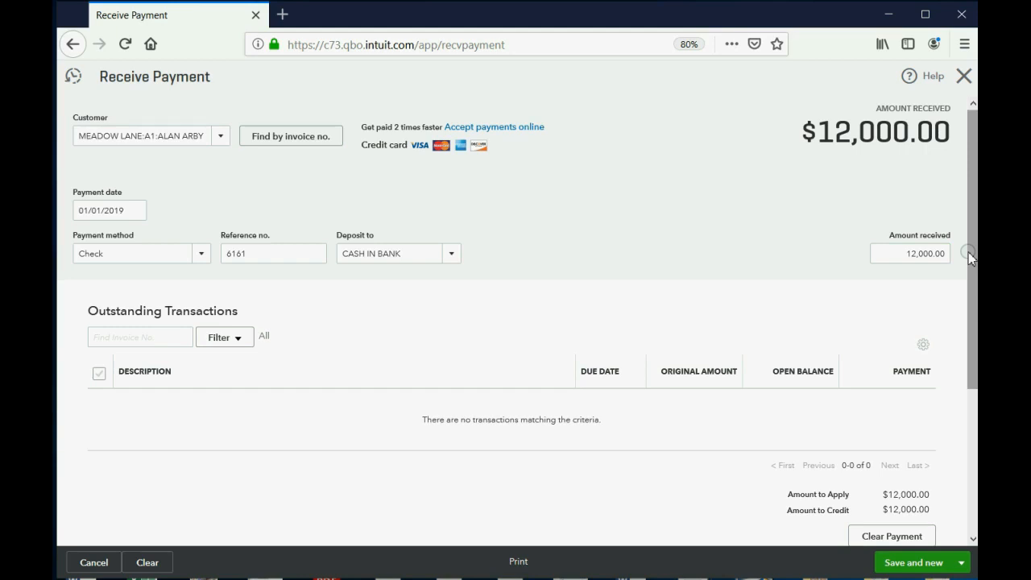
left_click(959, 562)
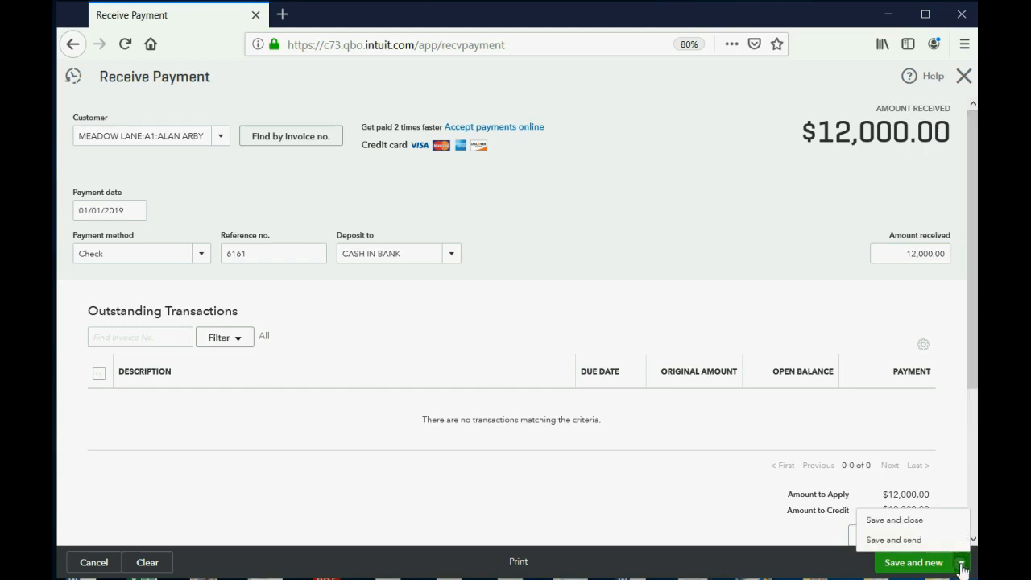
Step: Save the $12,000 payment 6161 as a customer credit and close the form
left_click(912, 562)
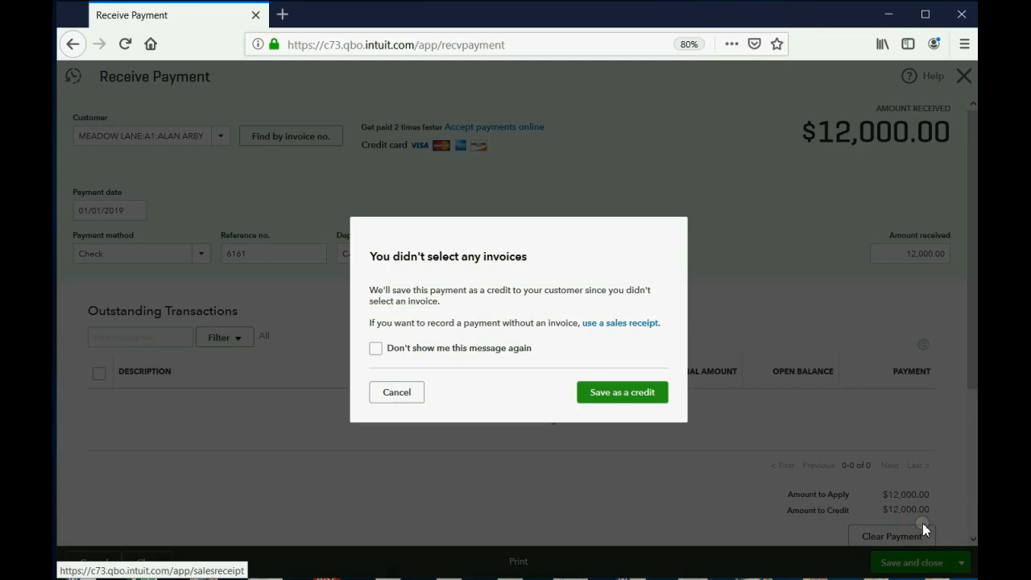
mouse_move(465, 362)
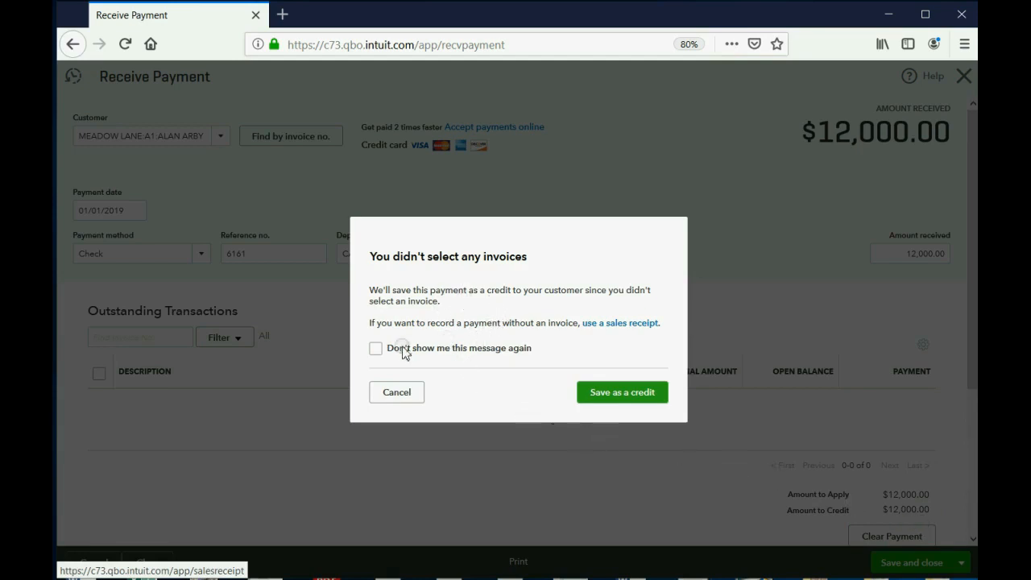
left_click(375, 348)
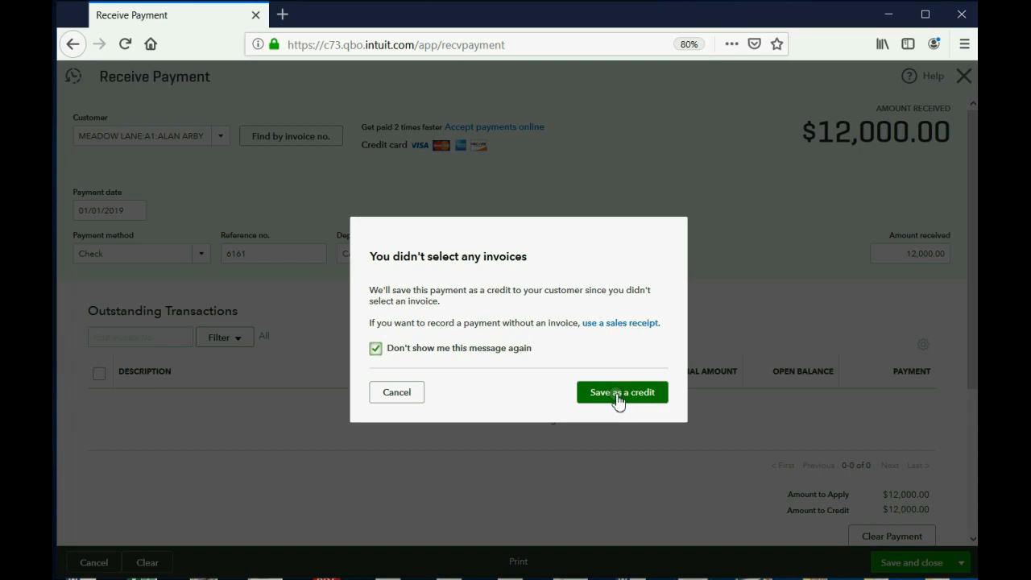
left_click(622, 392)
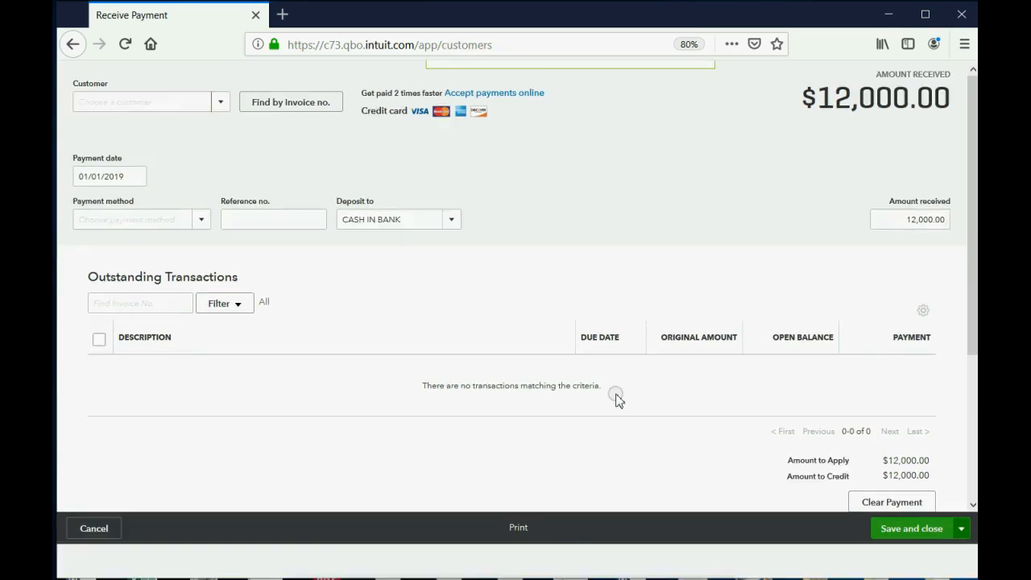
left_click(911, 528)
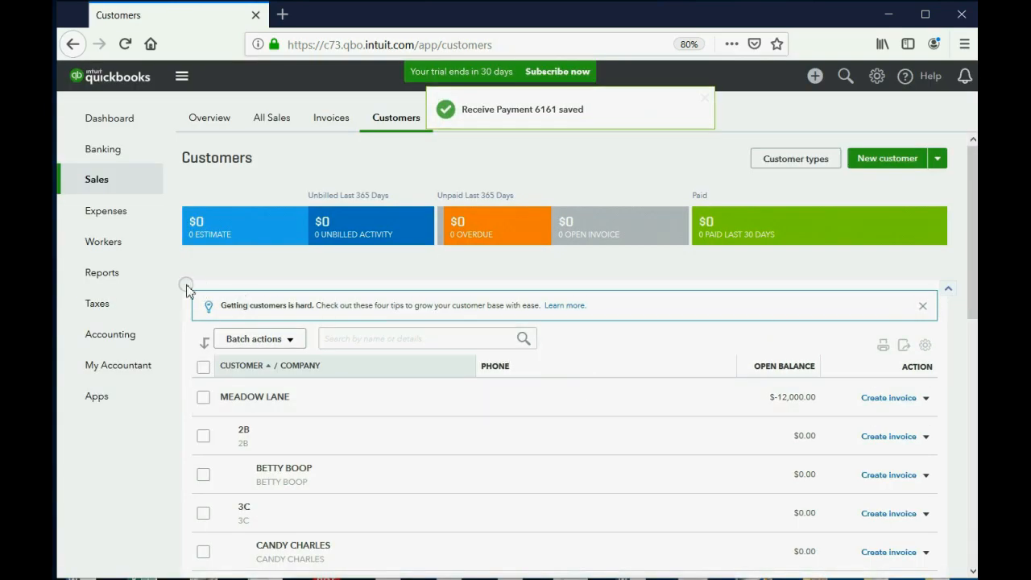
Step: Review the Trial Balance-All report balancing at $12,000, then return to the reports list
left_click(102, 272)
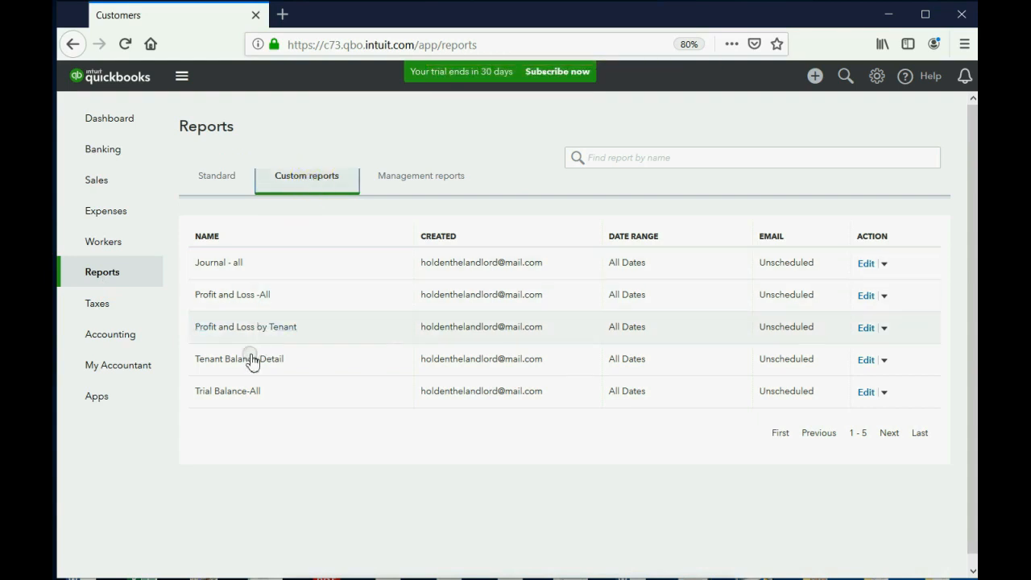
left_click(228, 391)
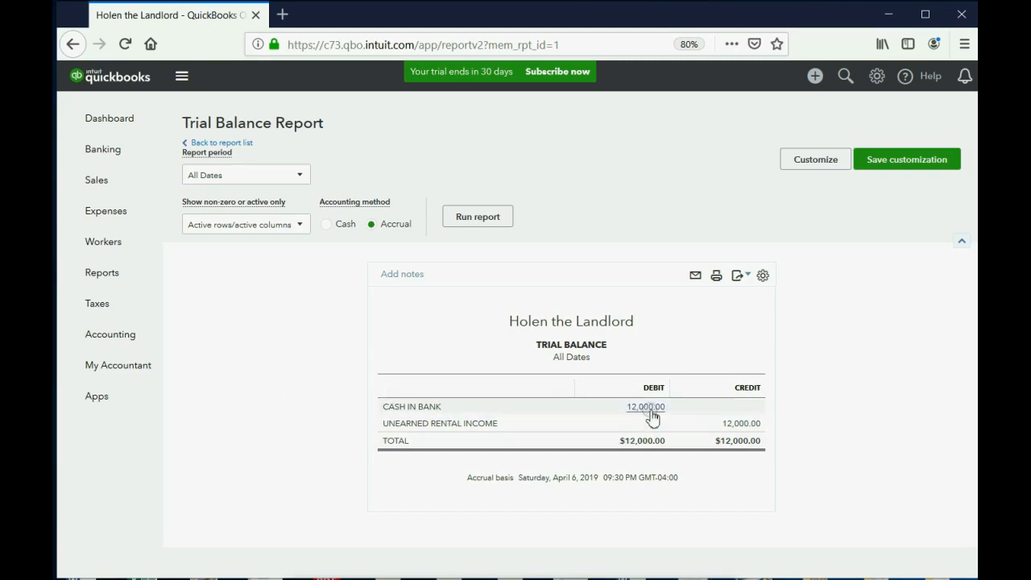
mouse_move(660, 418)
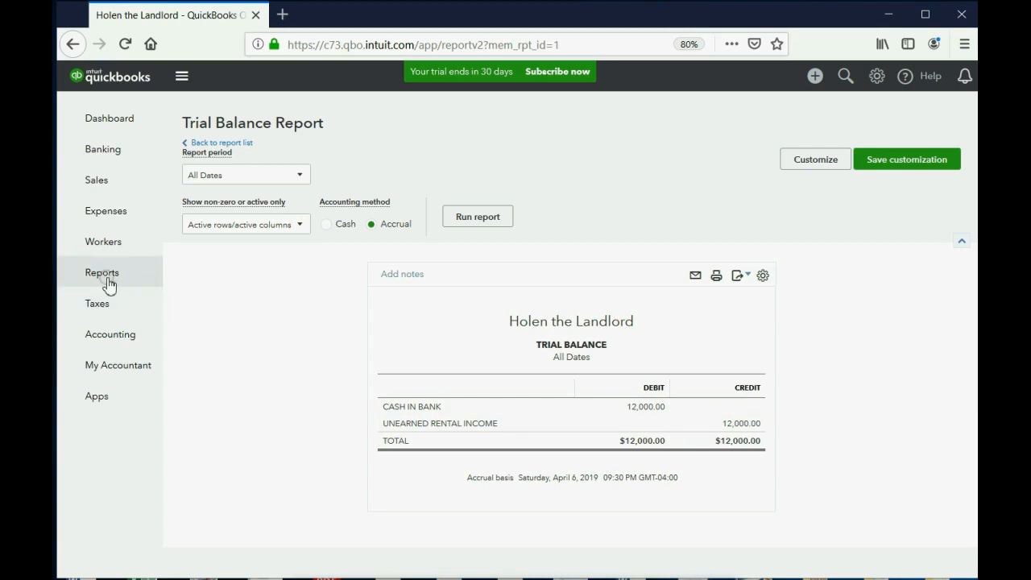
left_click(101, 272)
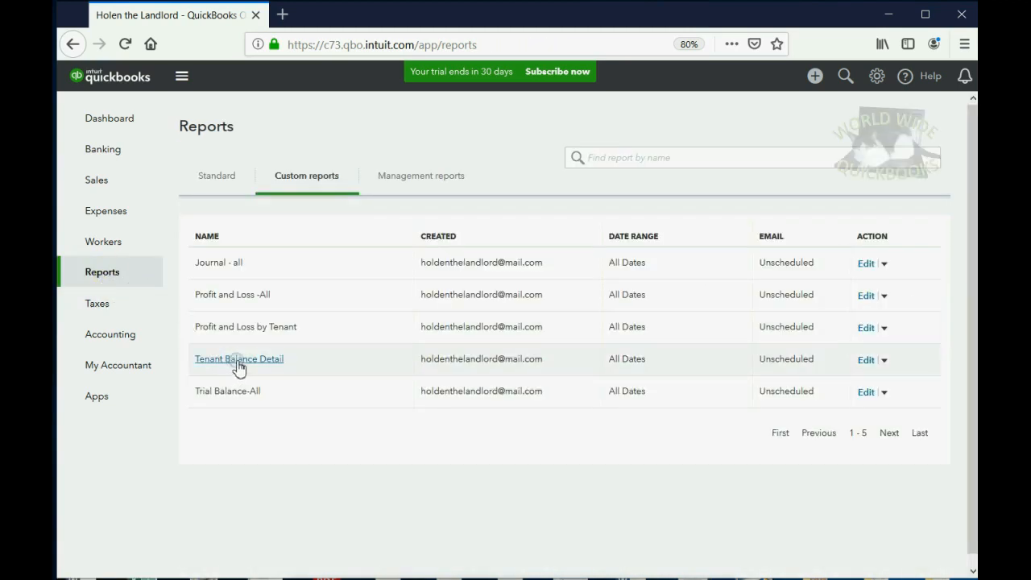
left_click(238, 359)
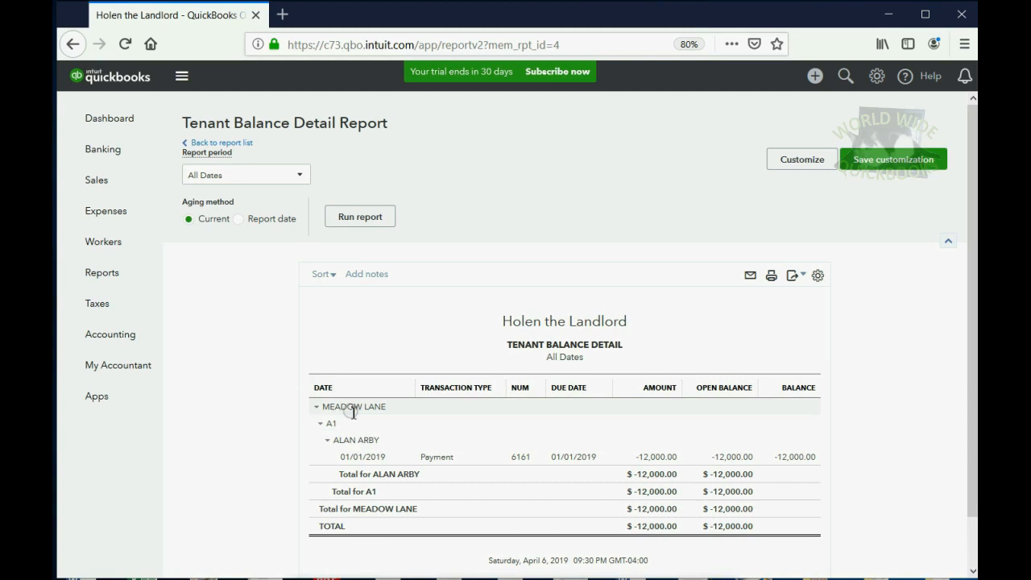
mouse_move(348, 440)
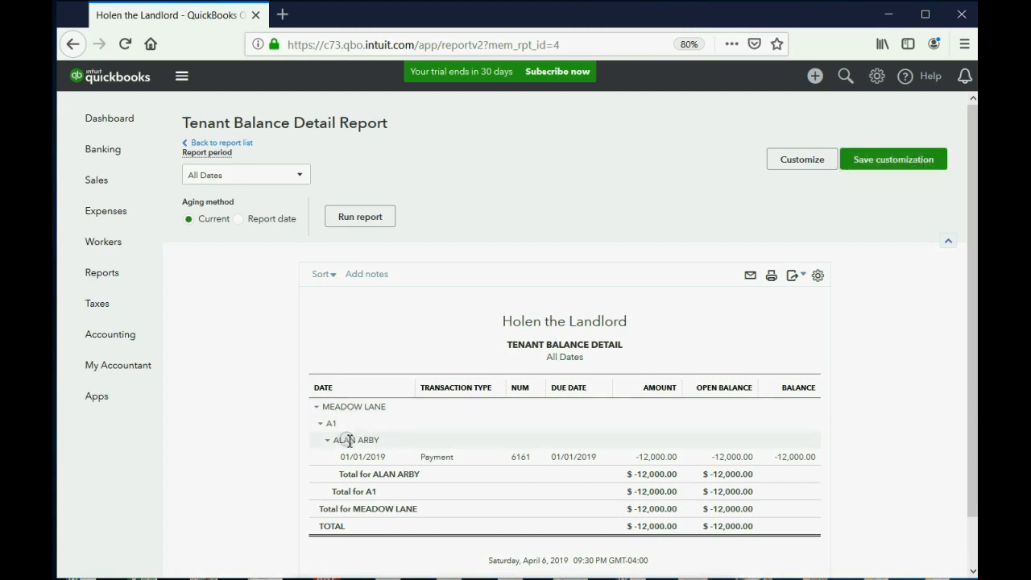
mouse_move(378, 449)
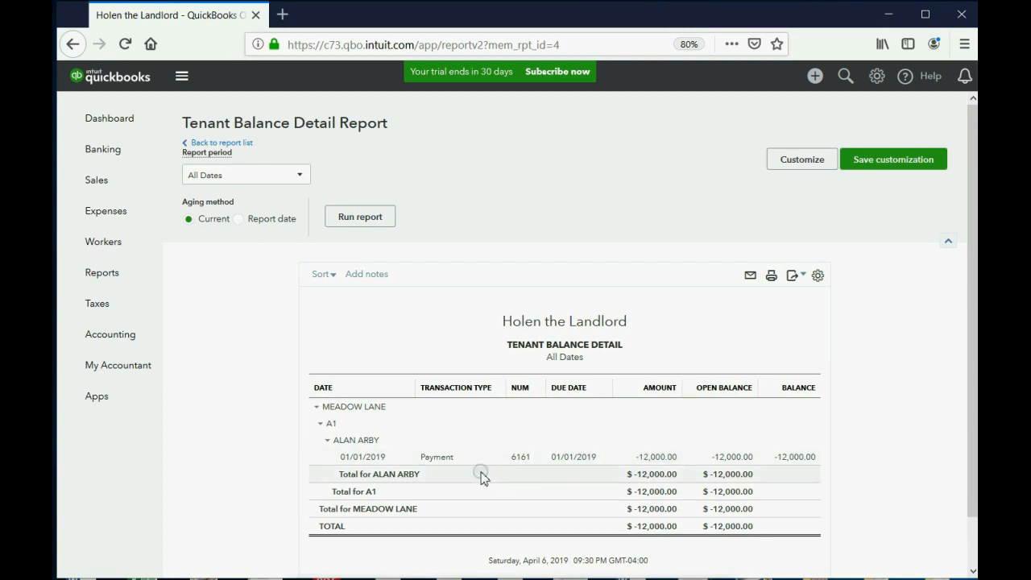
mouse_move(652, 477)
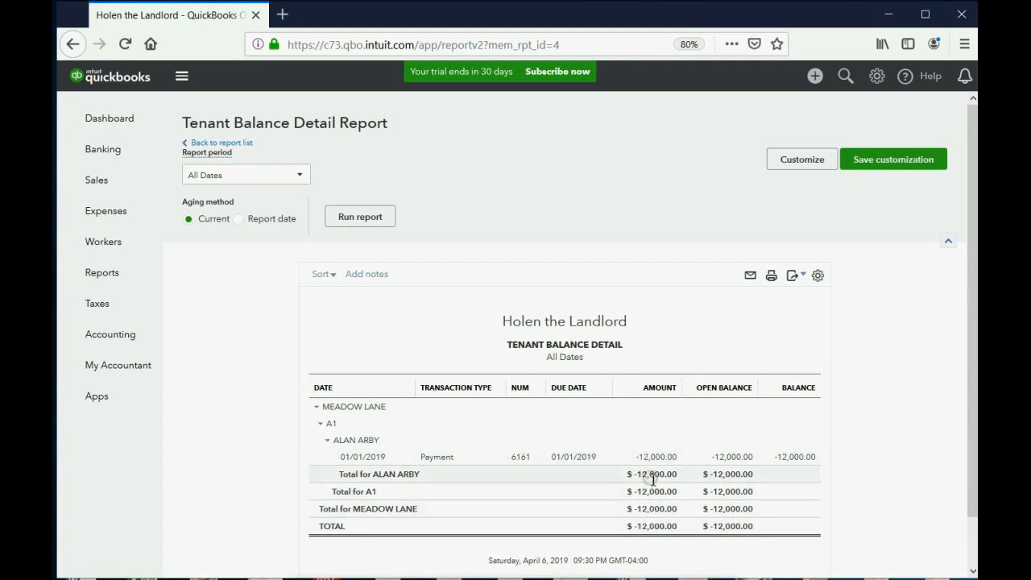
mouse_move(652, 479)
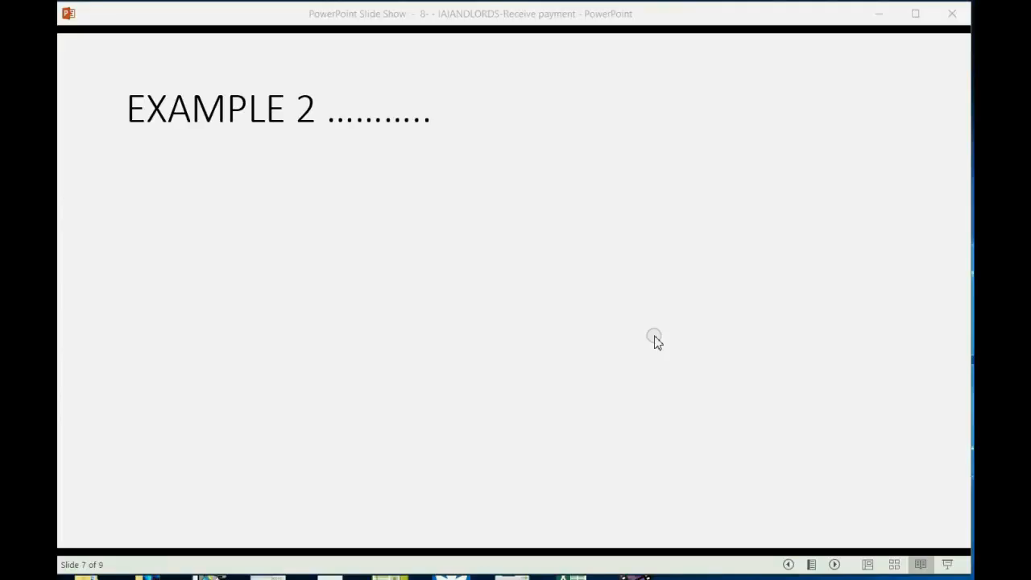
mouse_move(696, 338)
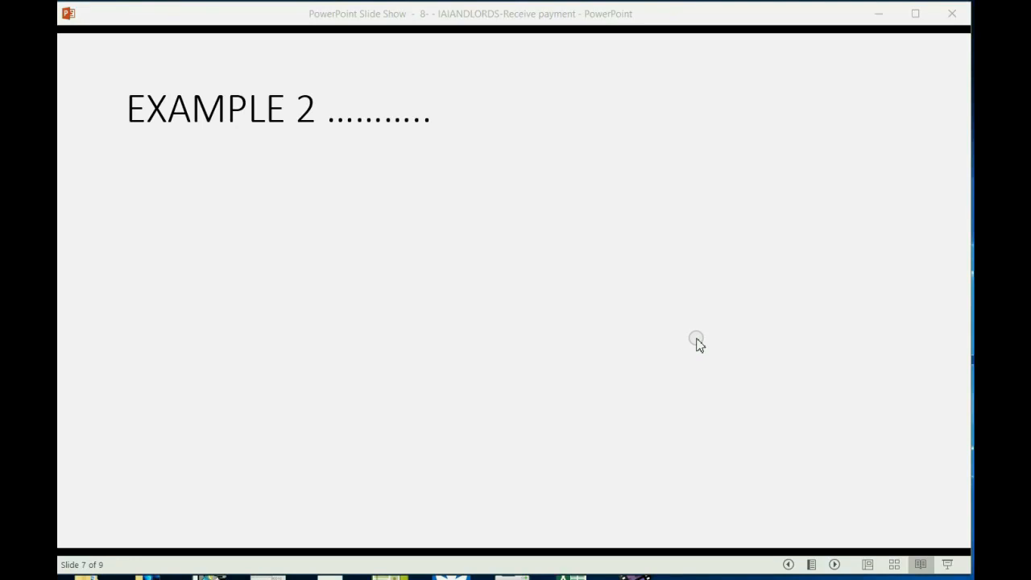
Step: Reveal the Example 2 bullets about Candy's $6,000 check 7171 for six months' rent
left_click(696, 338)
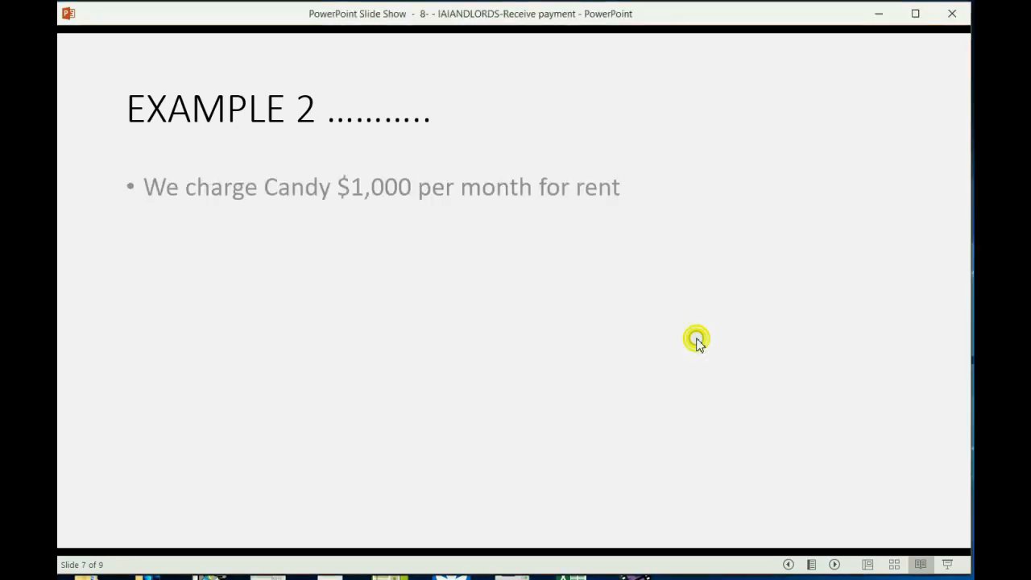
left_click(696, 338)
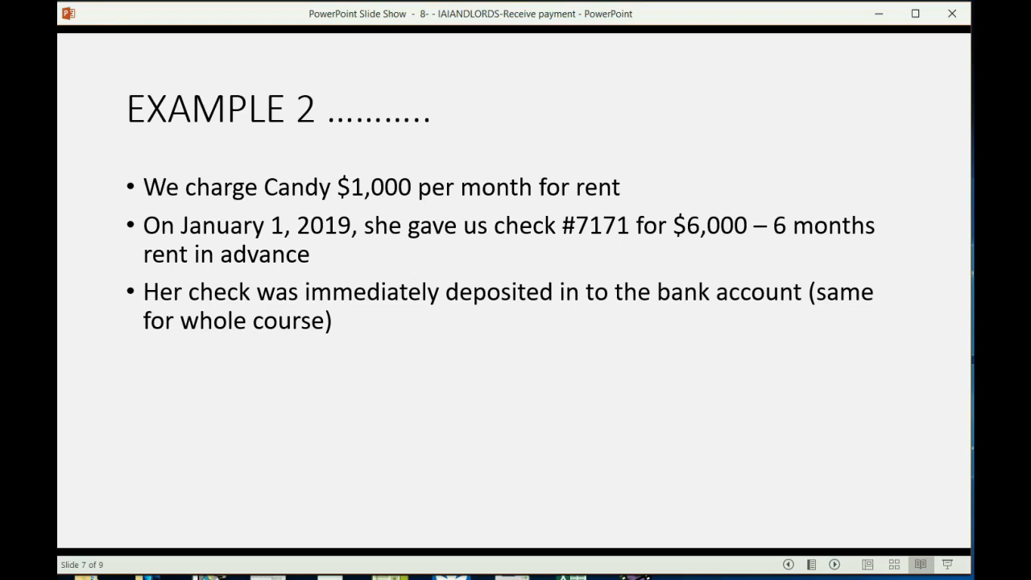
key("right")
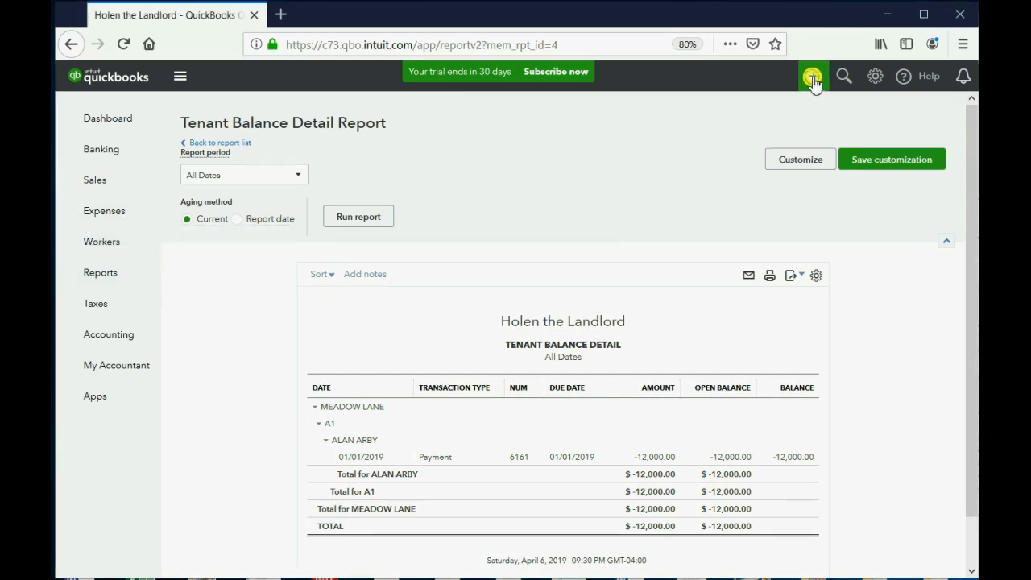
Step: Start a new Receive Payment for the Meadow Lane 3C tenant and dismiss the no-invoice warning
left_click(812, 76)
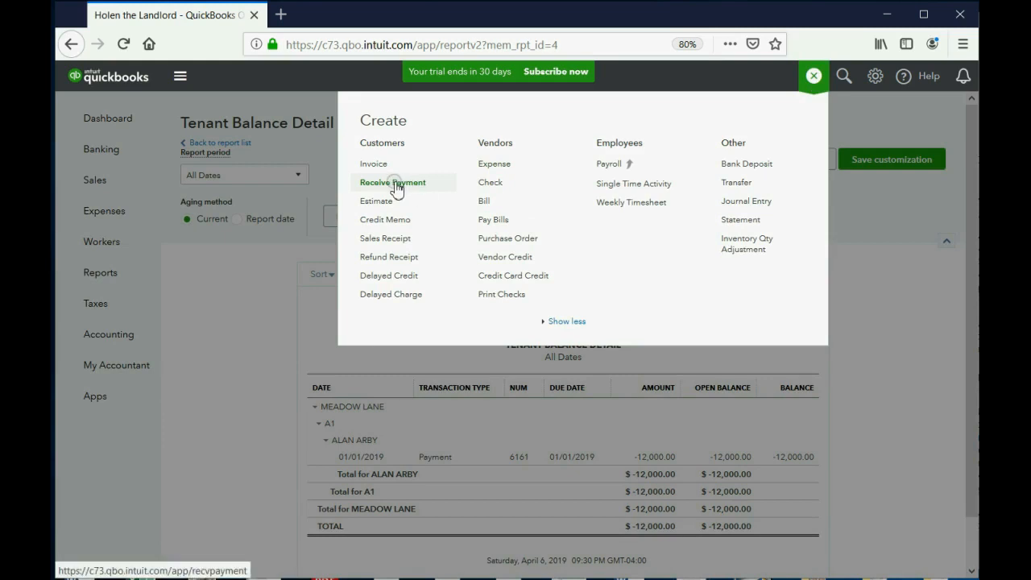
left_click(392, 182)
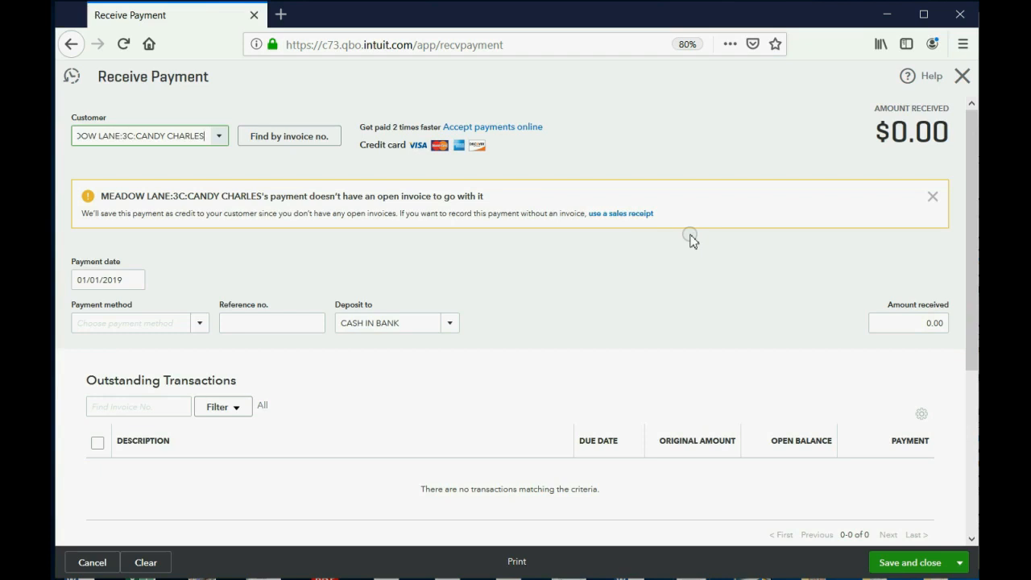
mouse_move(731, 256)
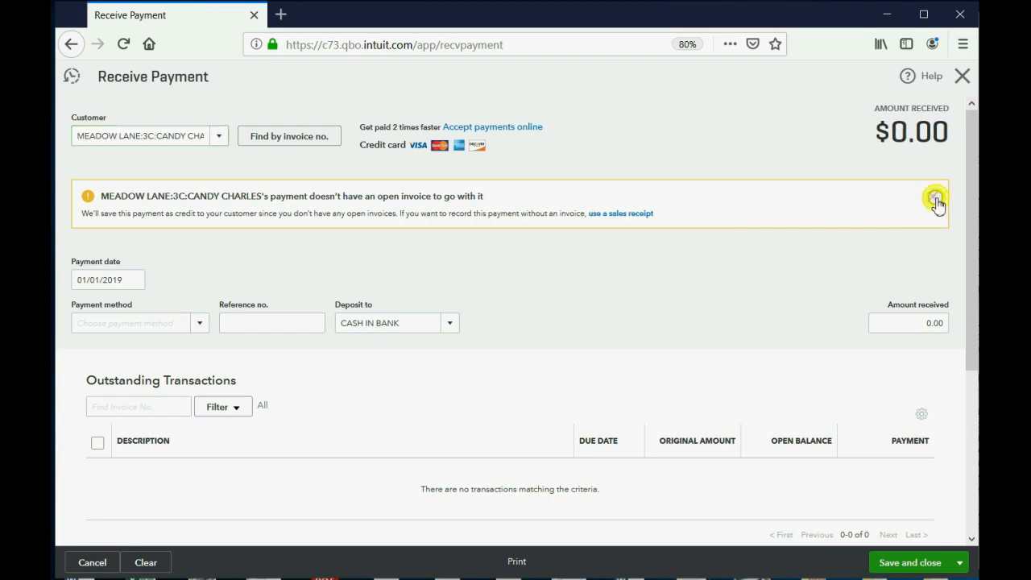
left_click(934, 200)
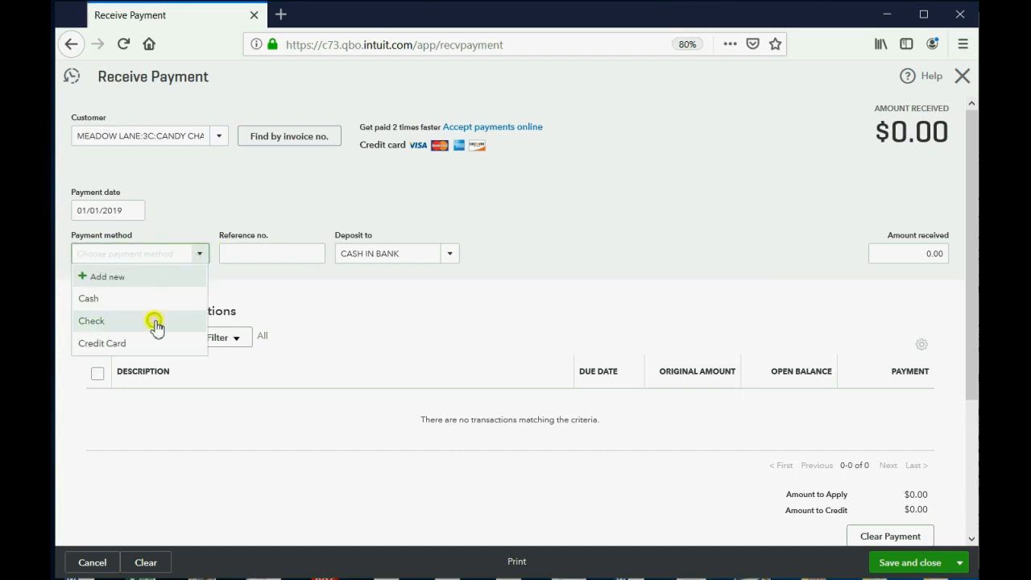
left_click(91, 320)
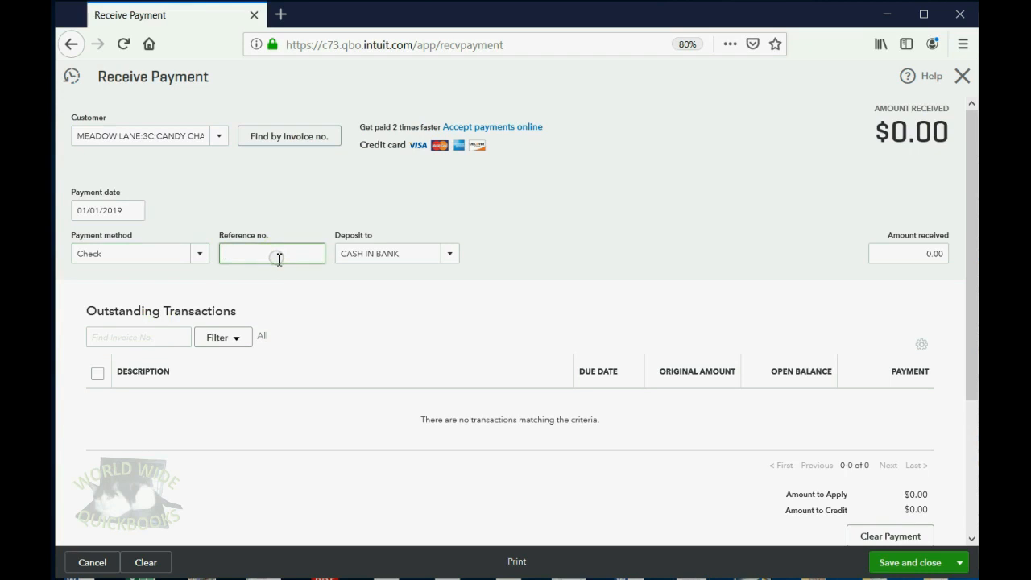
type("7171")
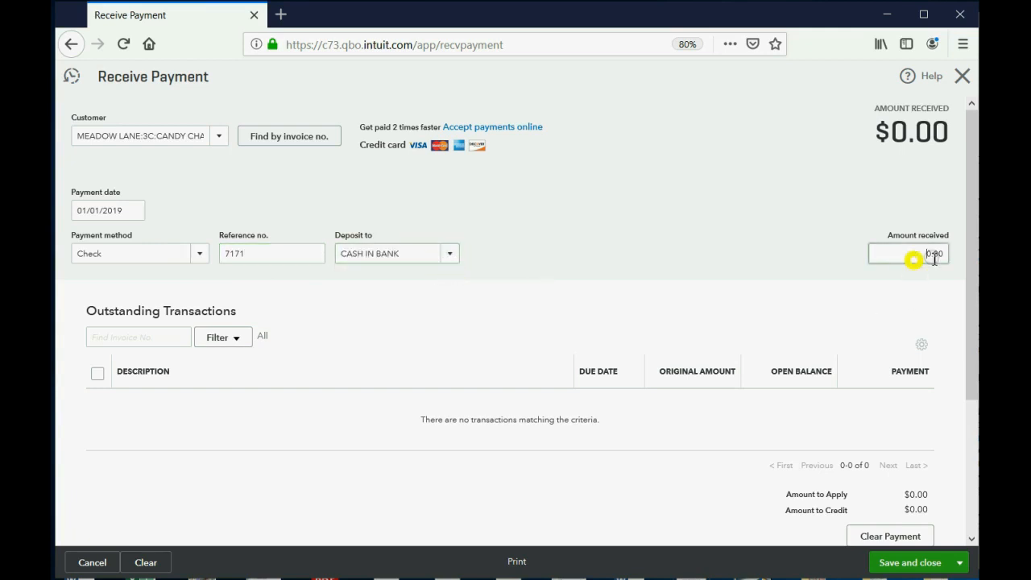
left_click(908, 253)
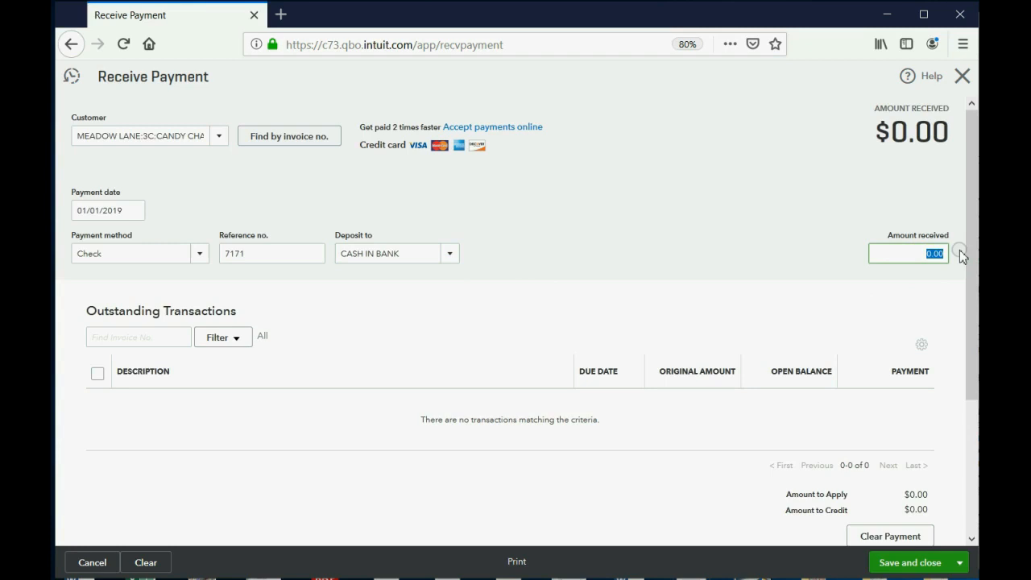
type("600")
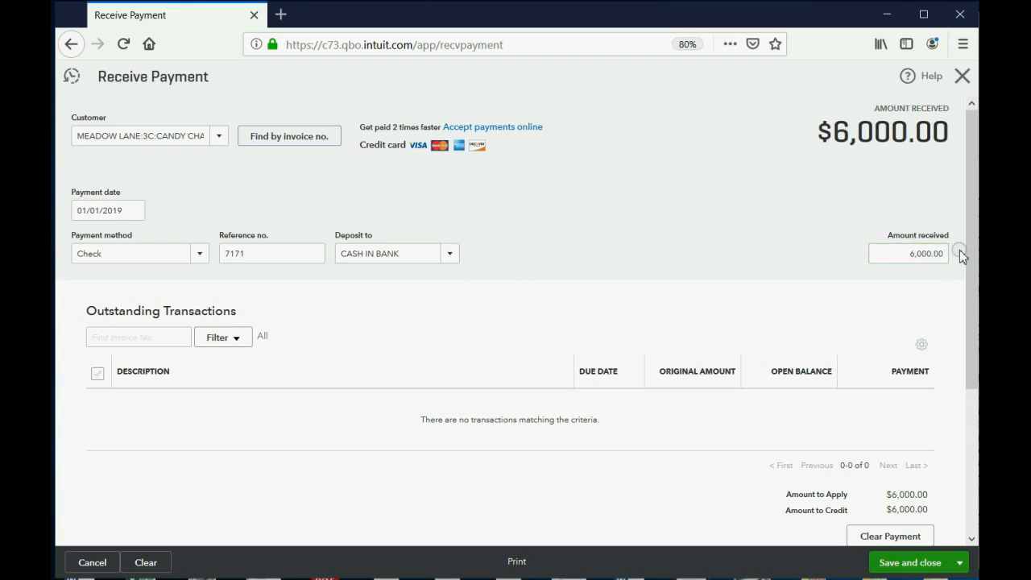
mouse_move(673, 320)
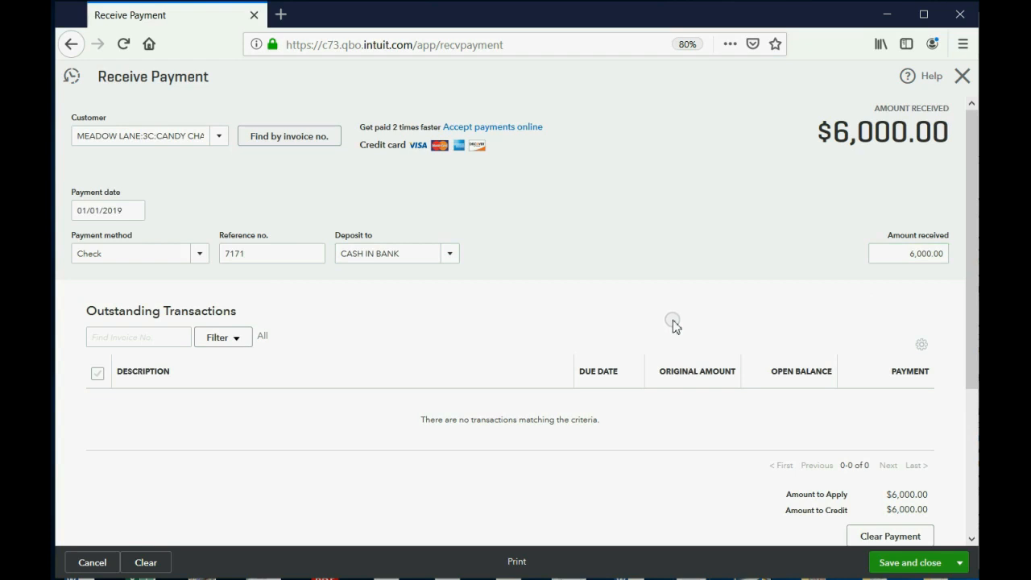
mouse_move(918, 556)
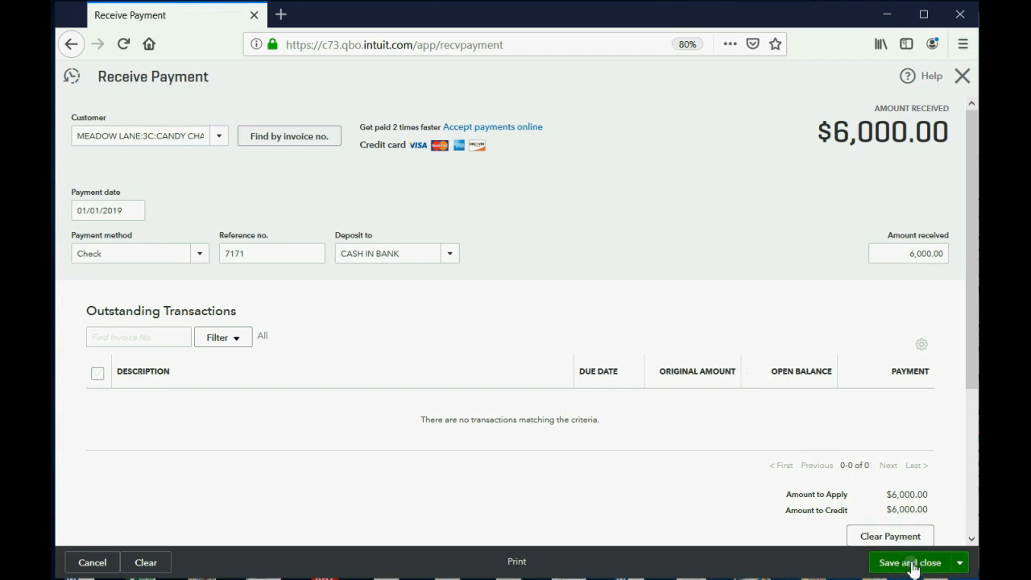
left_click(909, 562)
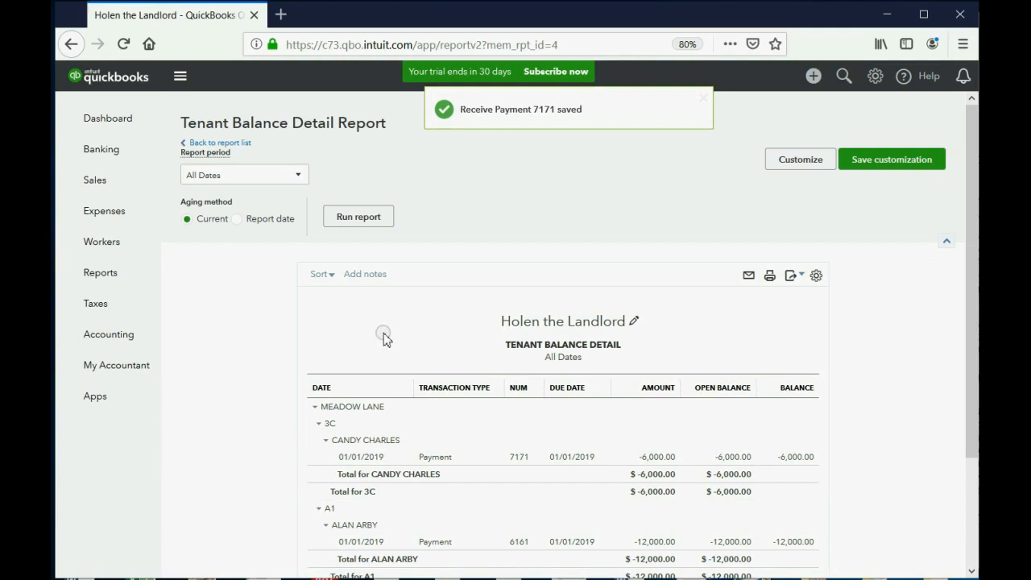
scroll("down", 3)
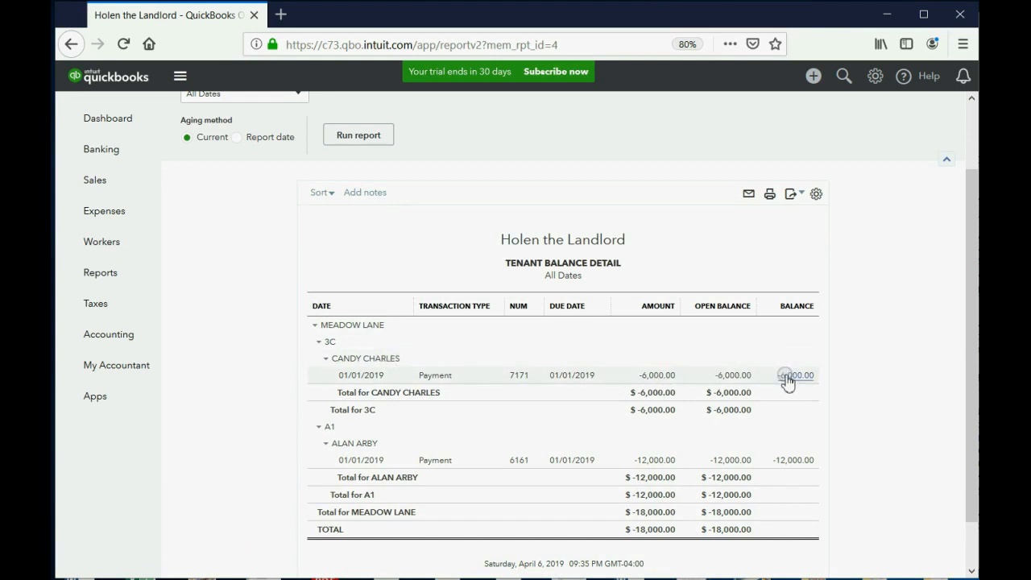
scroll("down", 3)
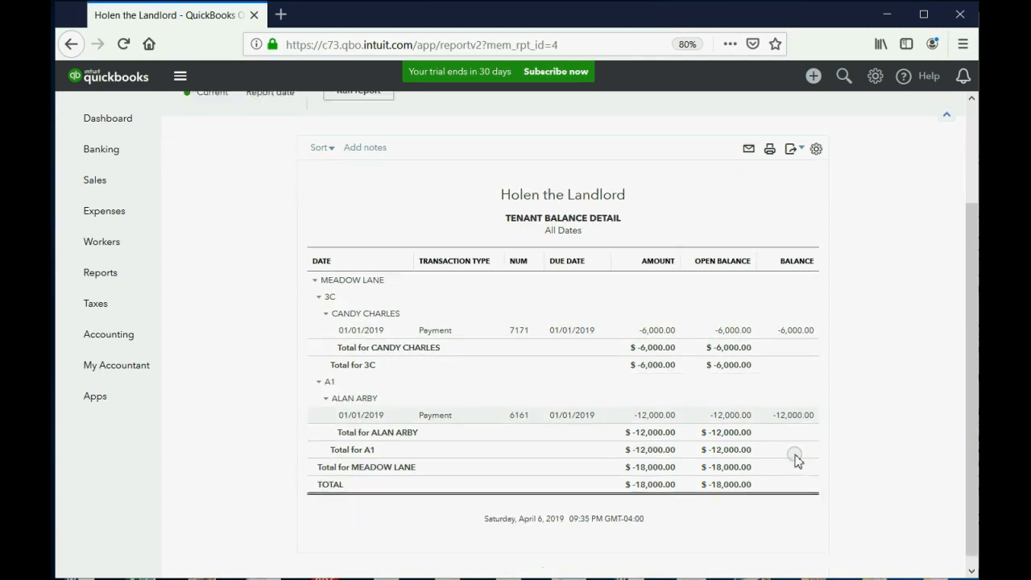
scroll("down", 3)
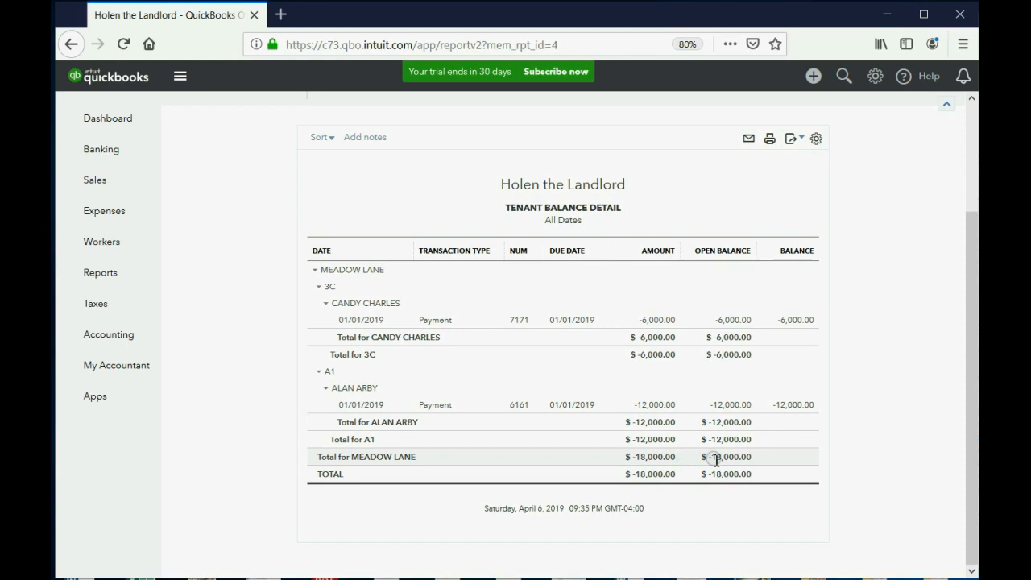
mouse_move(99, 272)
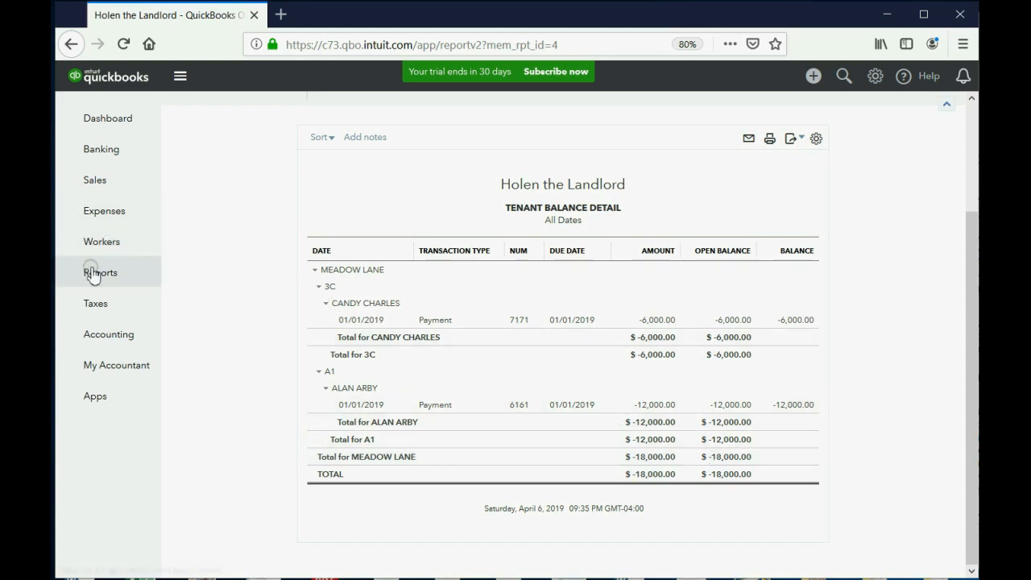
left_click(100, 272)
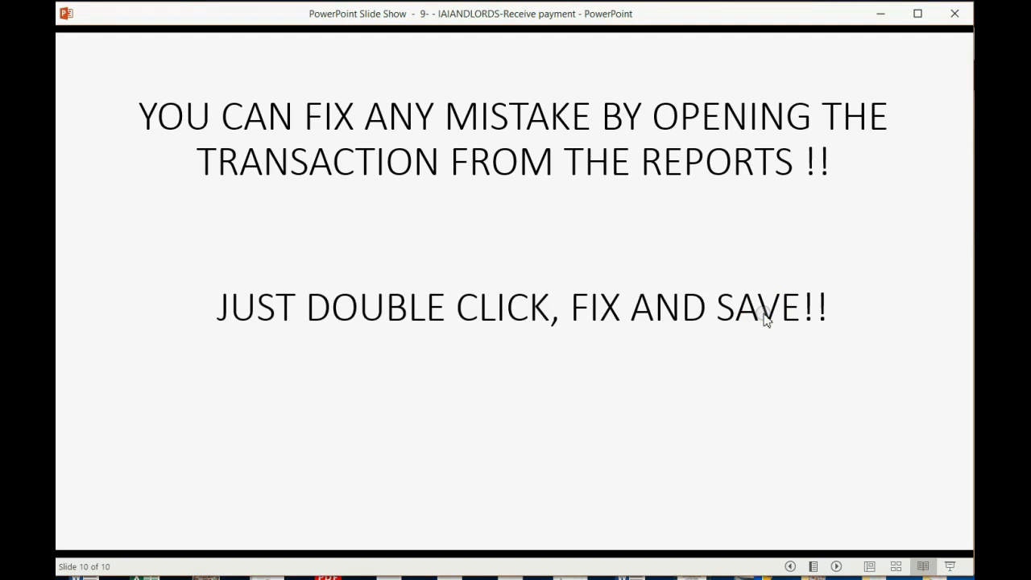
mouse_move(797, 564)
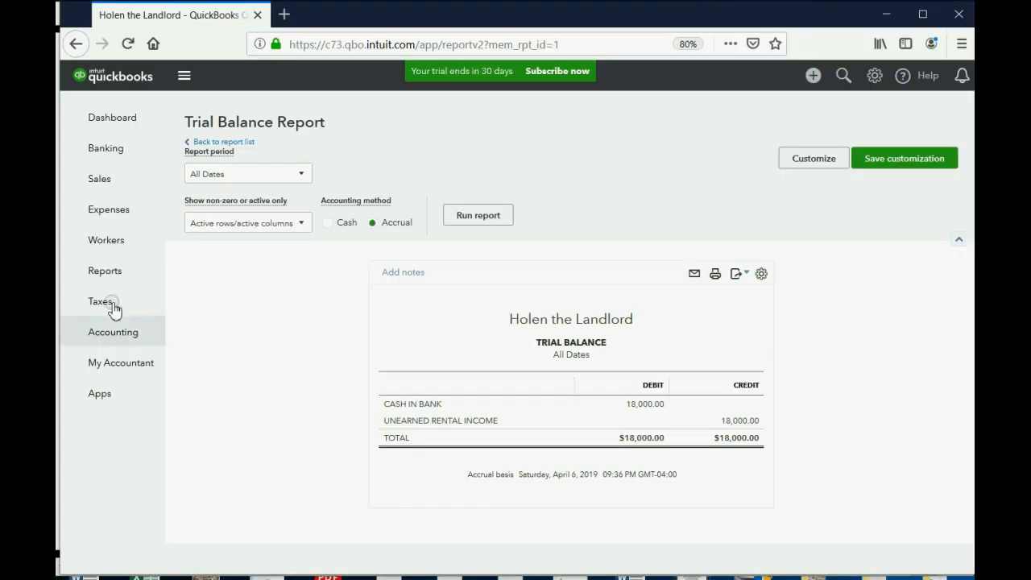
Step: Review the Trial Balance-All report, balanced at $18,000
left_click(104, 269)
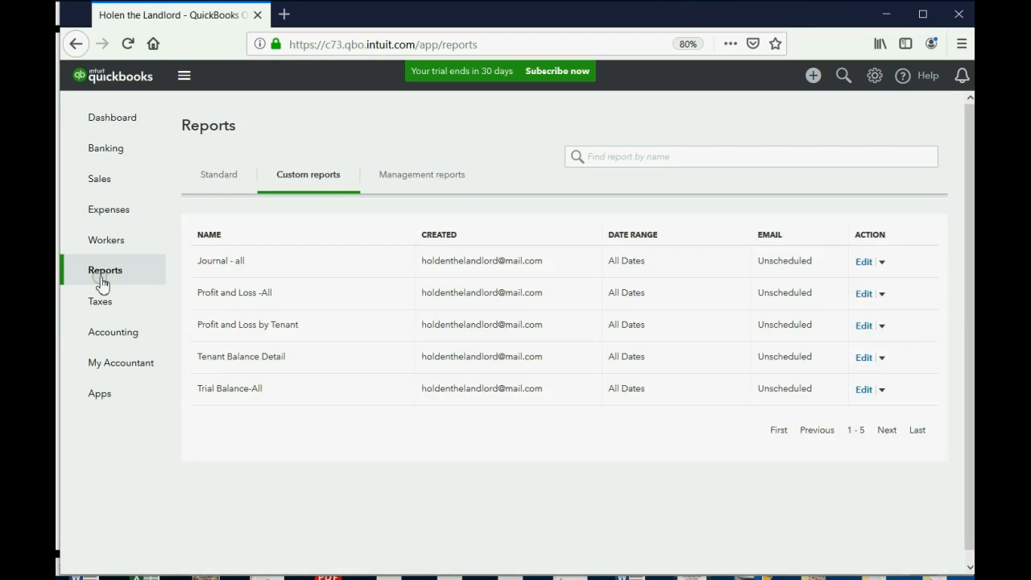
left_click(230, 388)
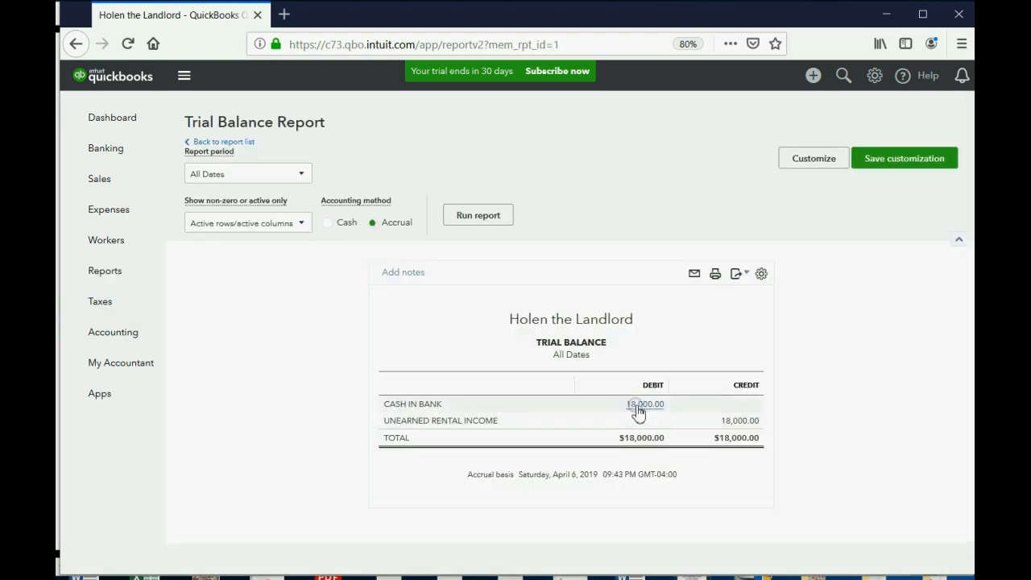
mouse_move(648, 405)
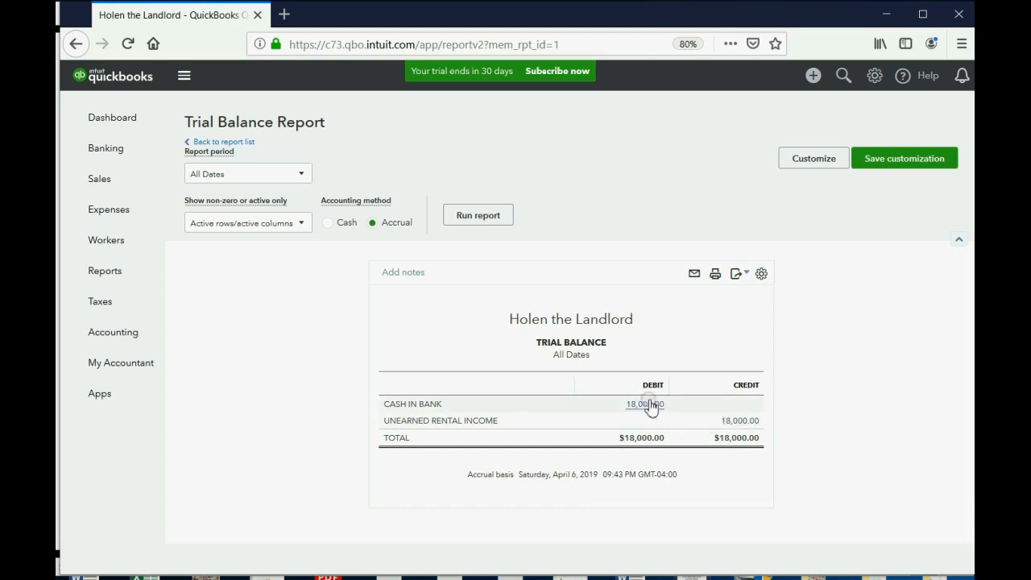
mouse_move(105, 270)
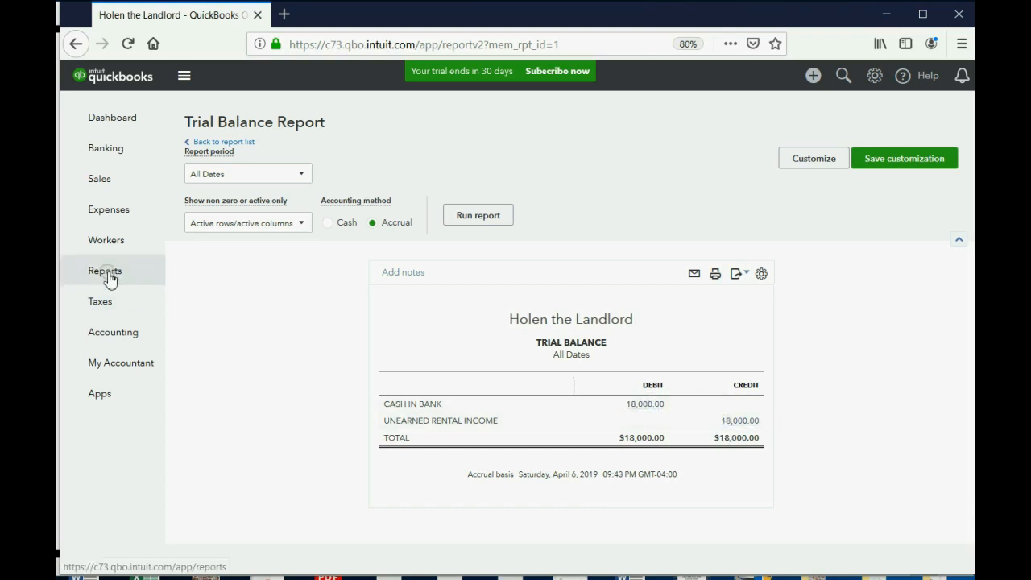
left_click(104, 270)
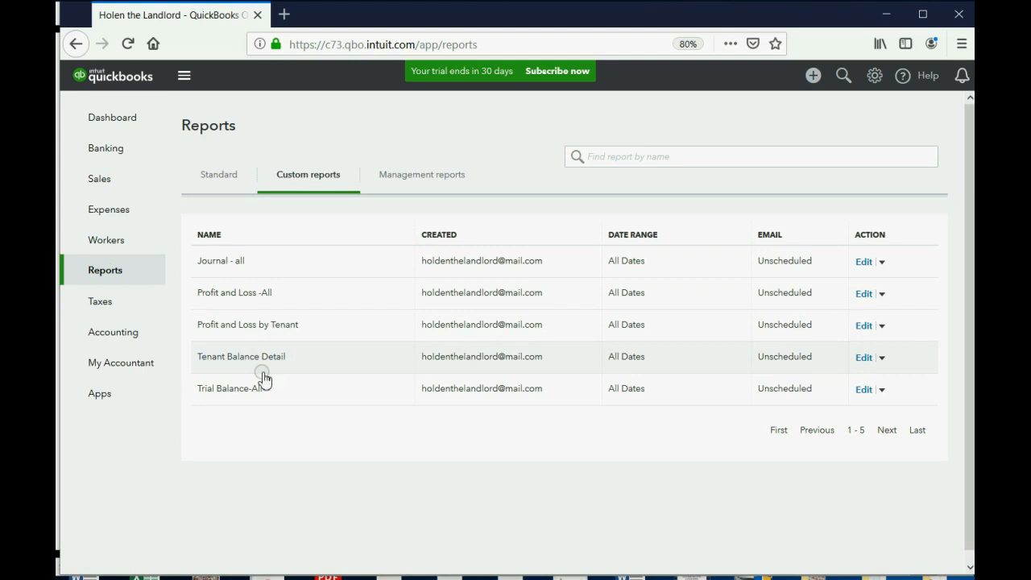
left_click(241, 356)
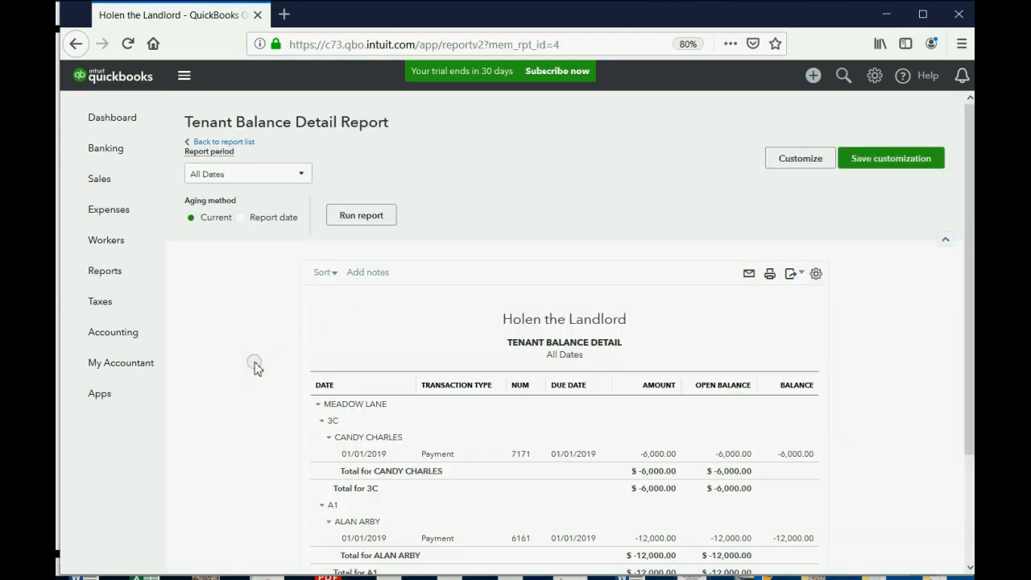
scroll("down", 3)
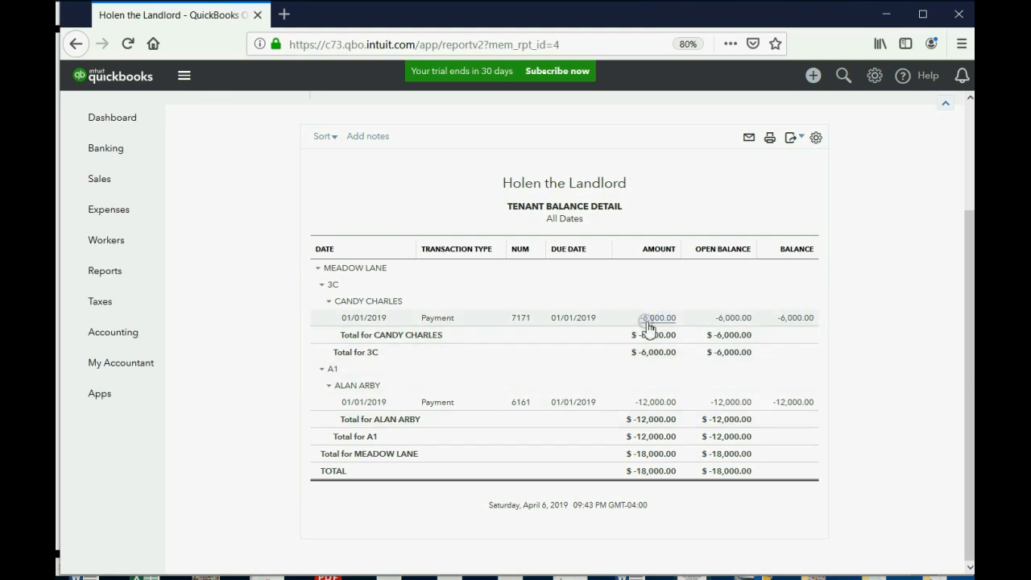
left_click(656, 317)
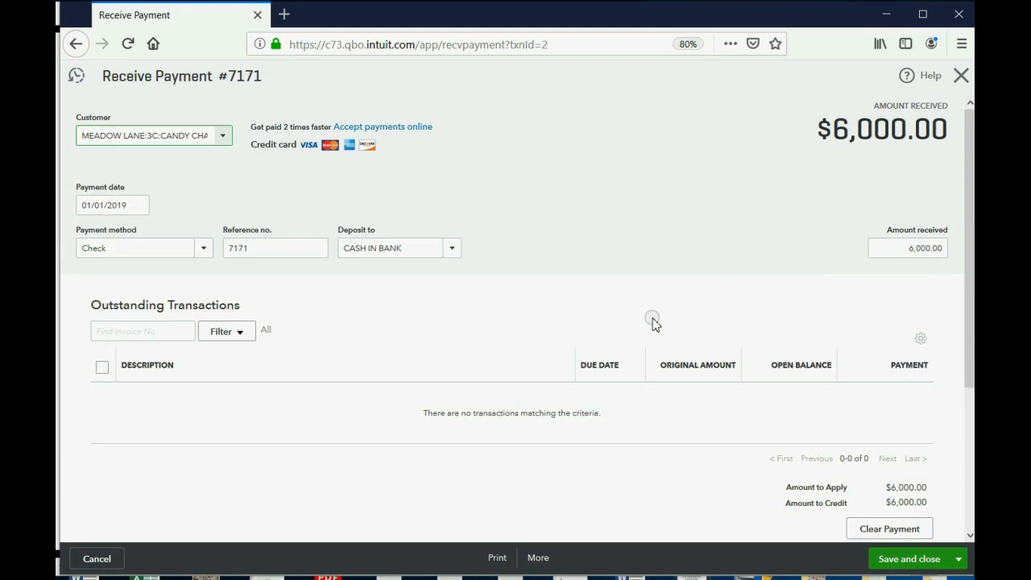
mouse_move(846, 259)
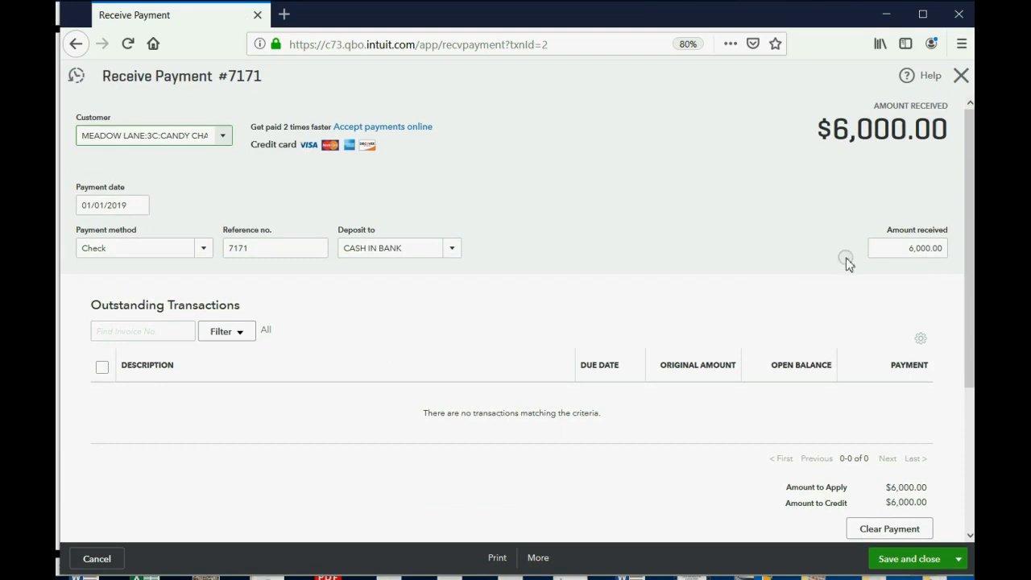
Step: Overwrite the amount received on payment 7171 with 6,000,000,000.00 as a deliberate error
left_click(908, 247)
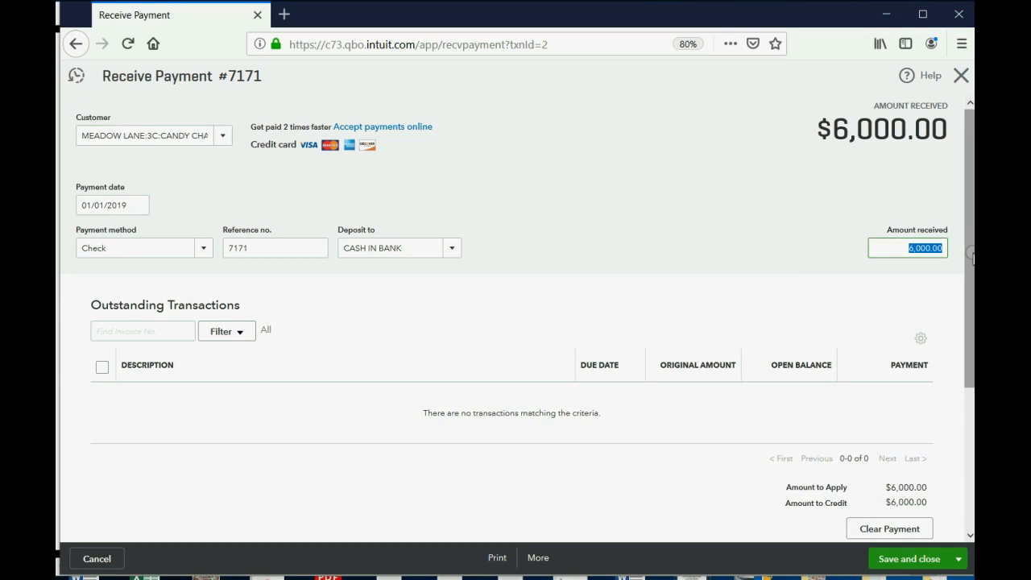
type("6")
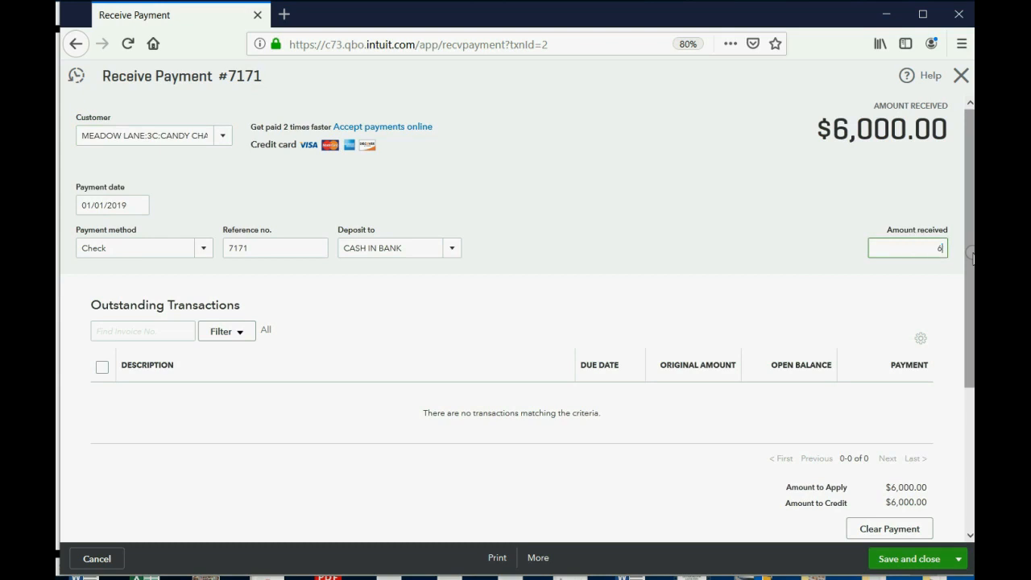
type("000000")
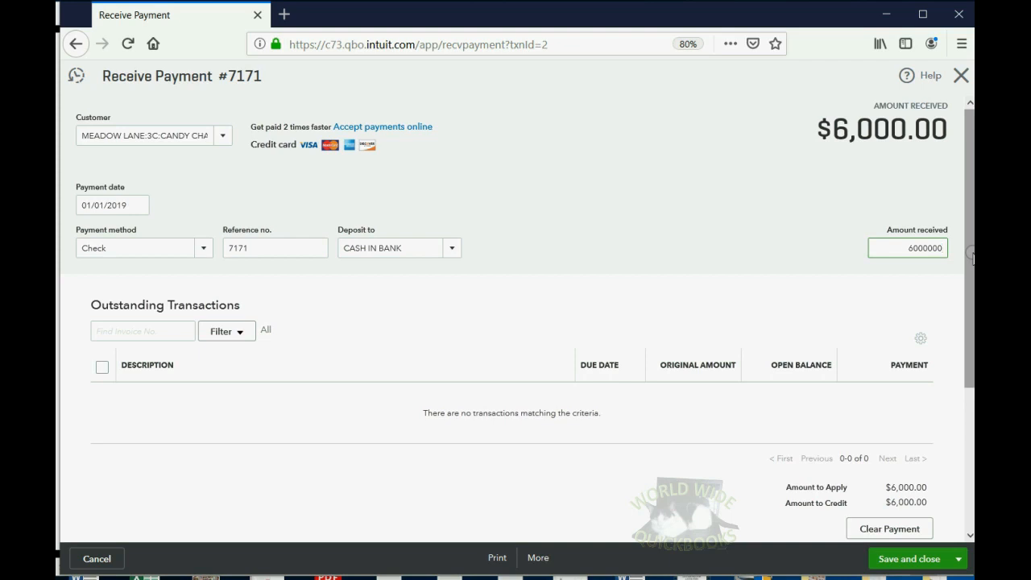
type("000.00")
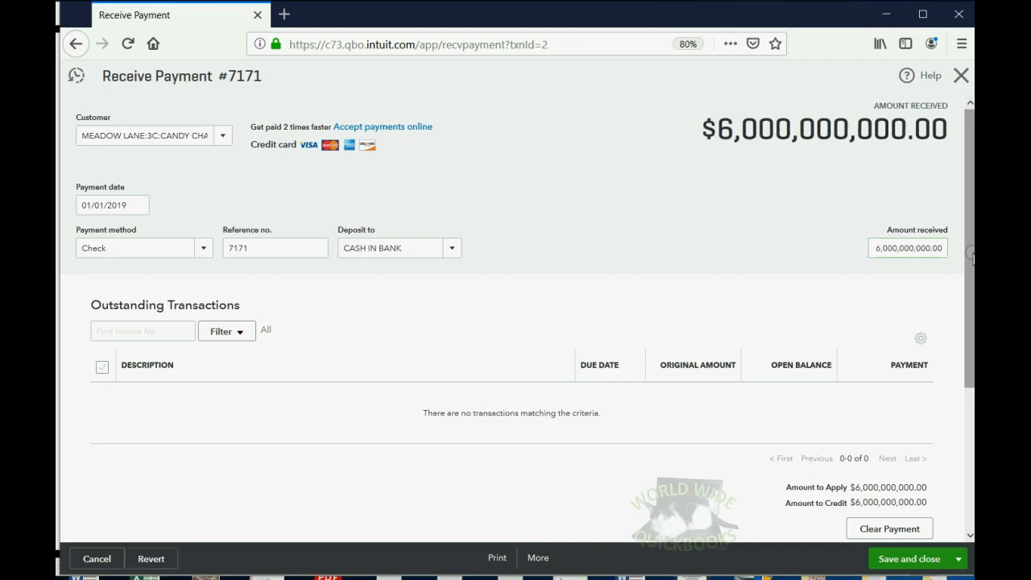
left_click(101, 368)
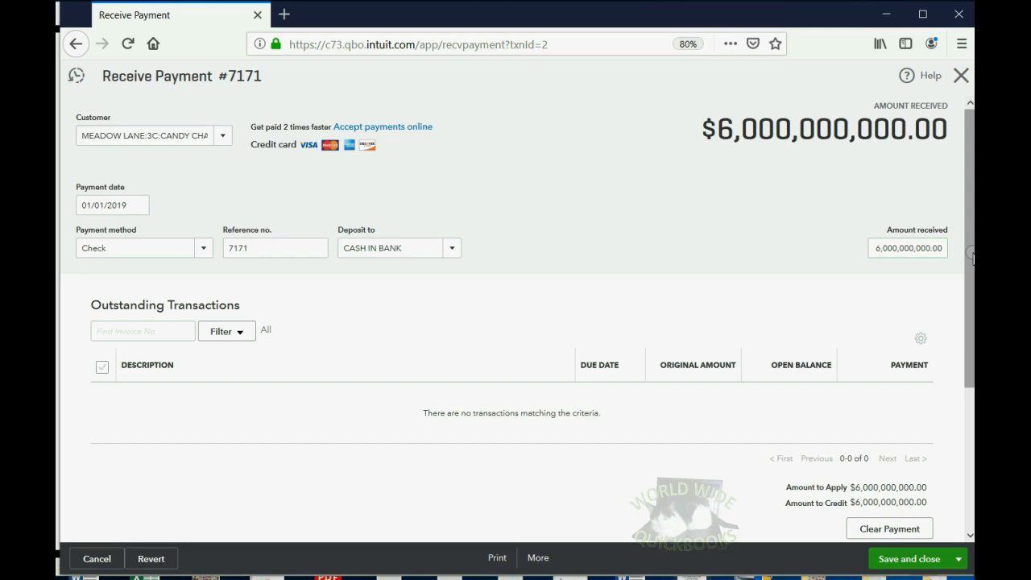
left_click(909, 558)
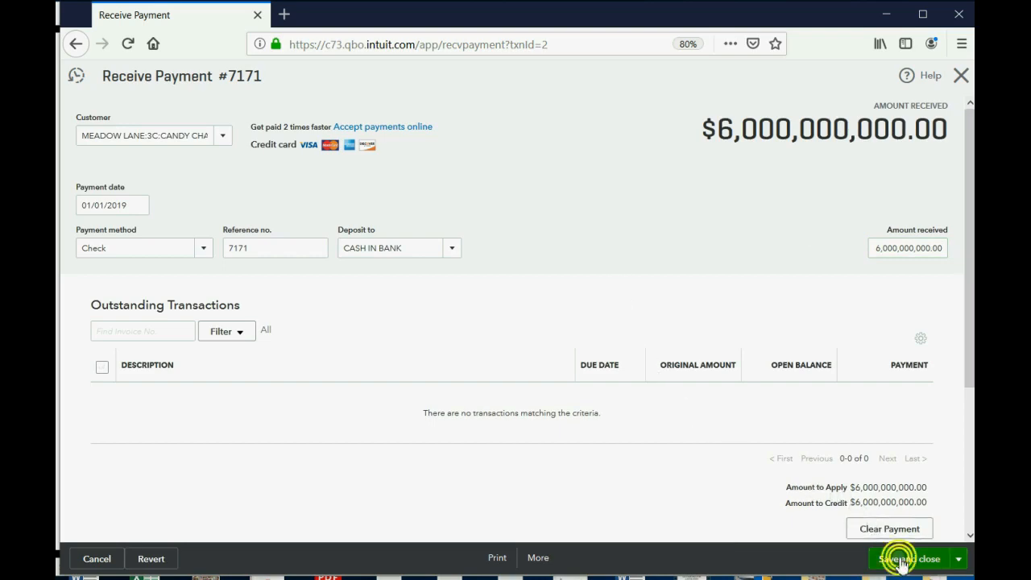
Step: Save the altered payment and return to the saved reports list
left_click(900, 558)
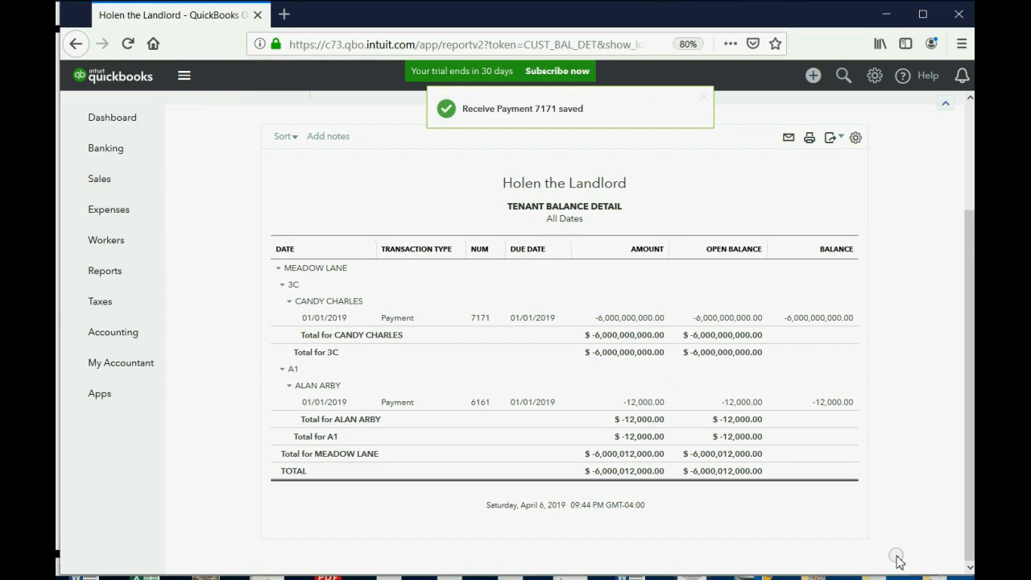
mouse_move(860, 522)
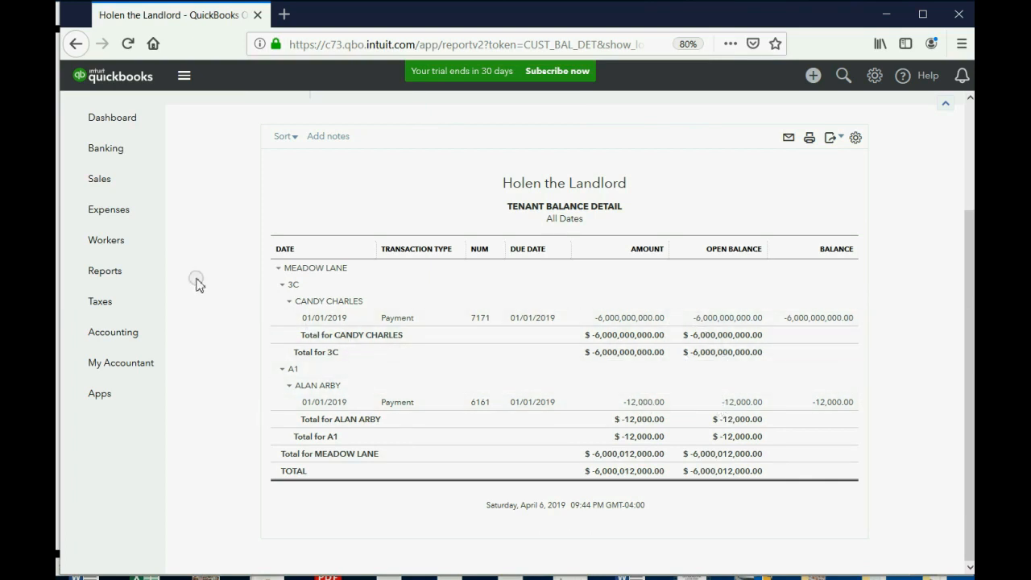
left_click(104, 270)
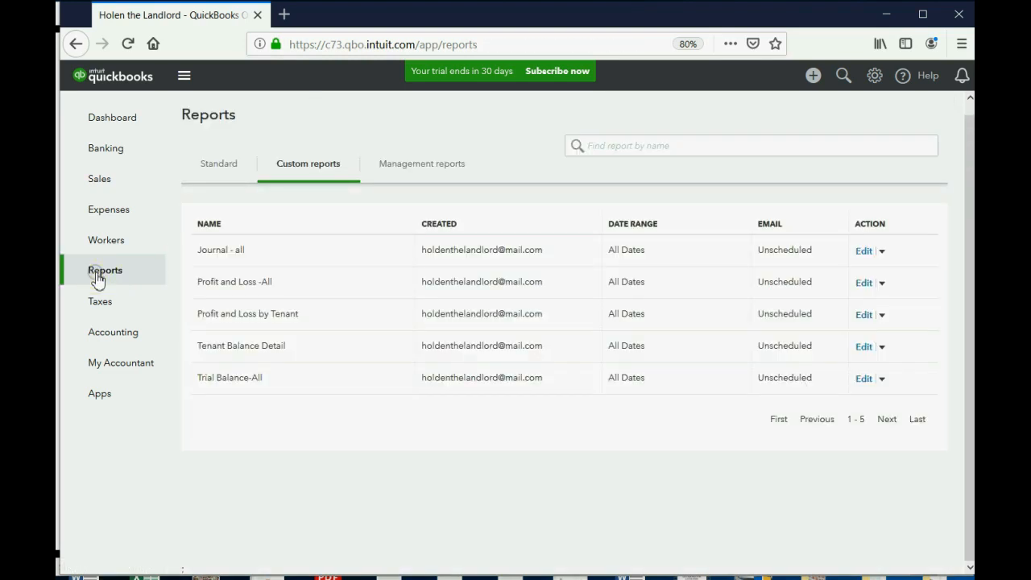
Step: Review Trial Balance-All at $6,000,012,000 and drill into the Cash in Bank transactions
left_click(229, 377)
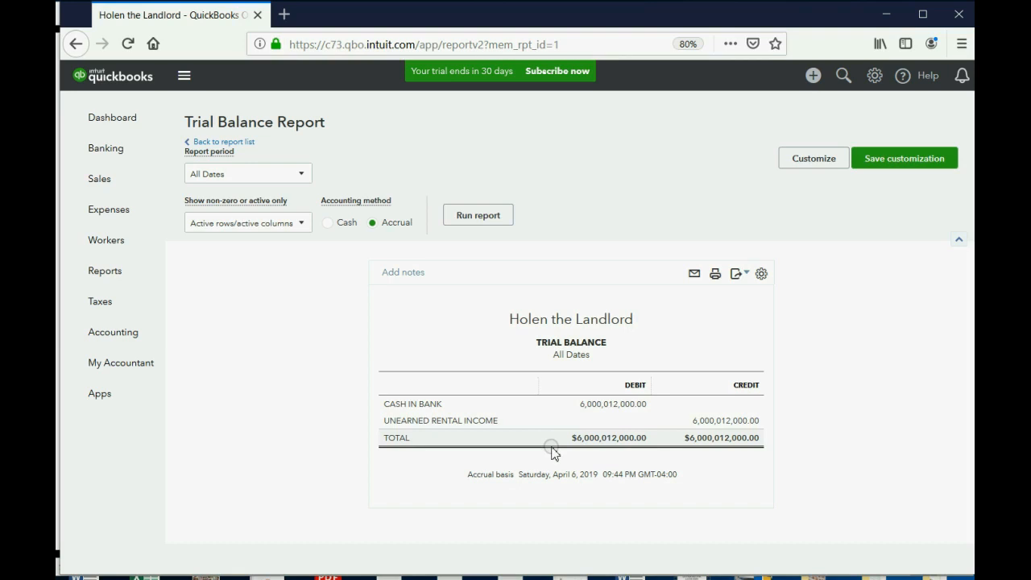
mouse_move(566, 403)
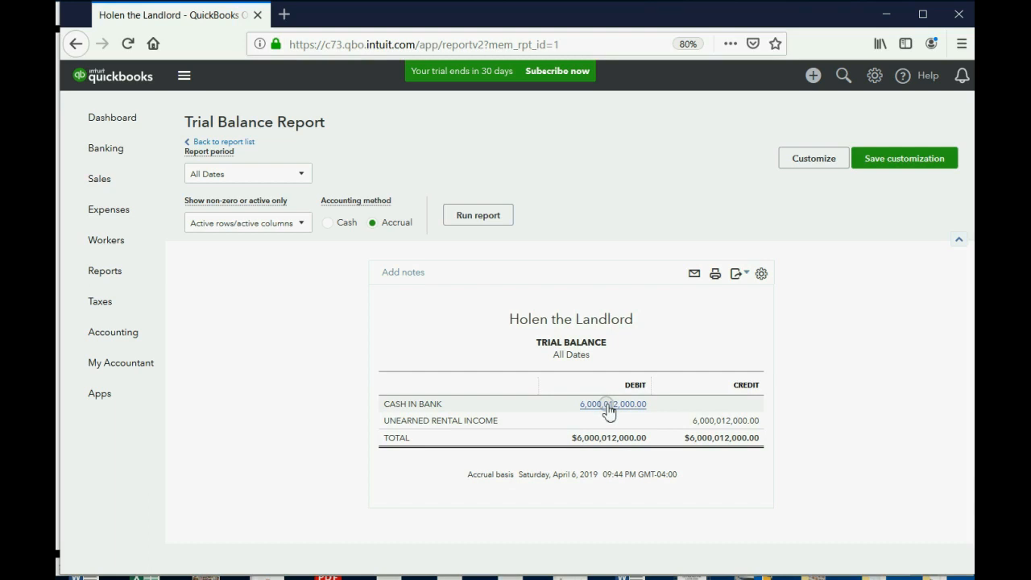
left_click(596, 404)
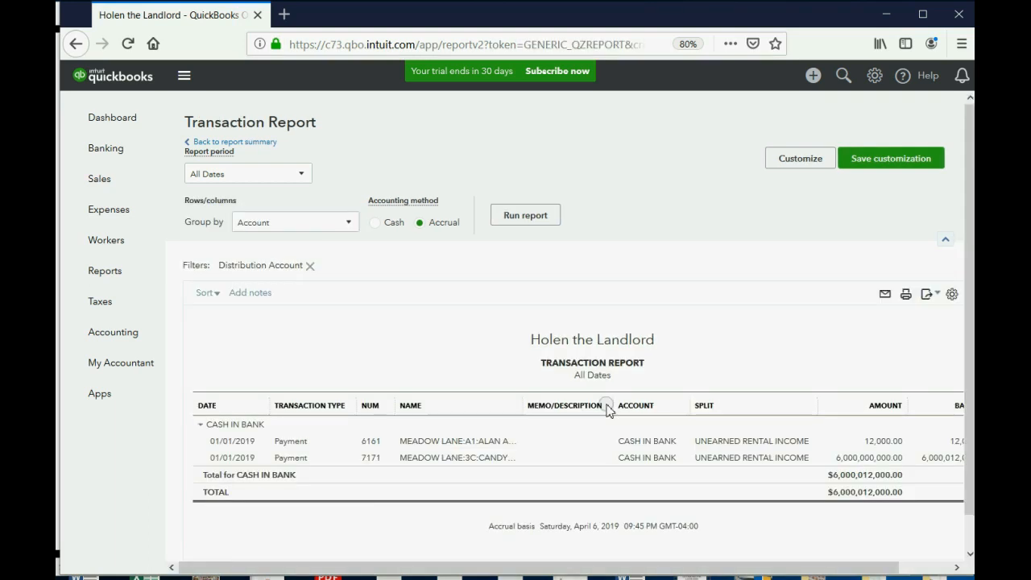
mouse_move(868, 407)
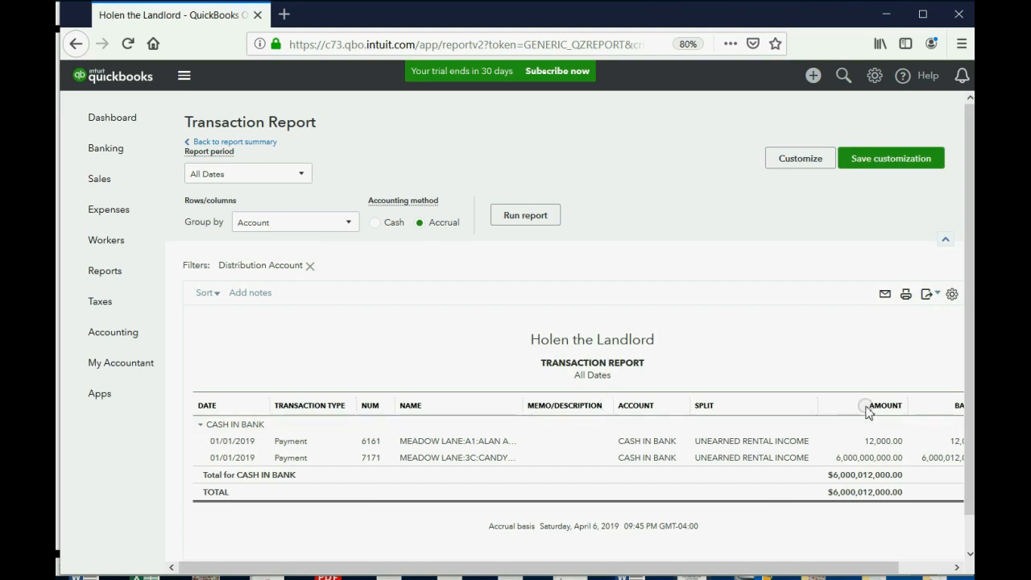
scroll("right", 3)
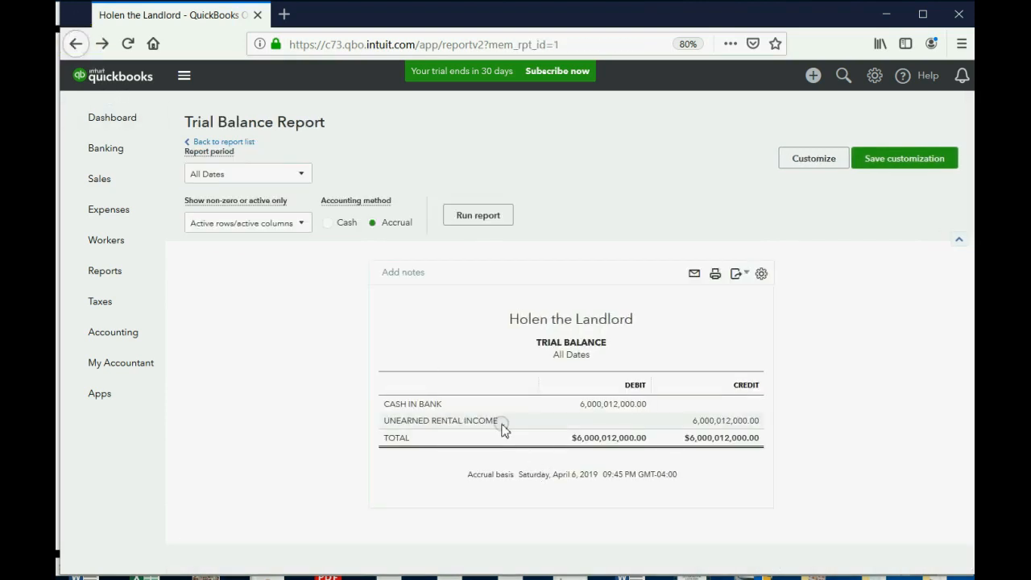
Step: Drill into Unearned Rental Income's transactions showing -$12,000 and -$6,000,000,000
double_click(451, 420)
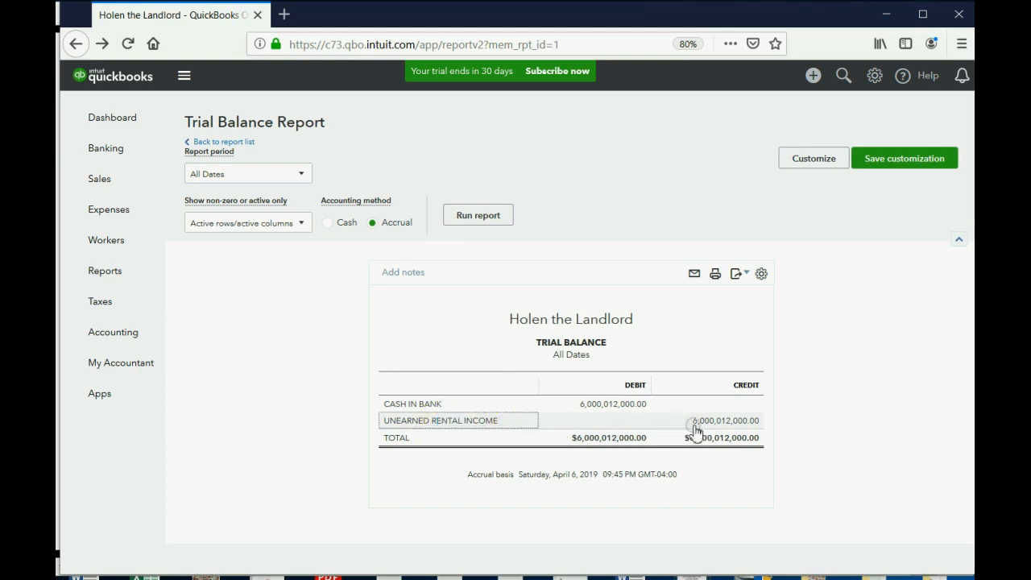
left_click(707, 421)
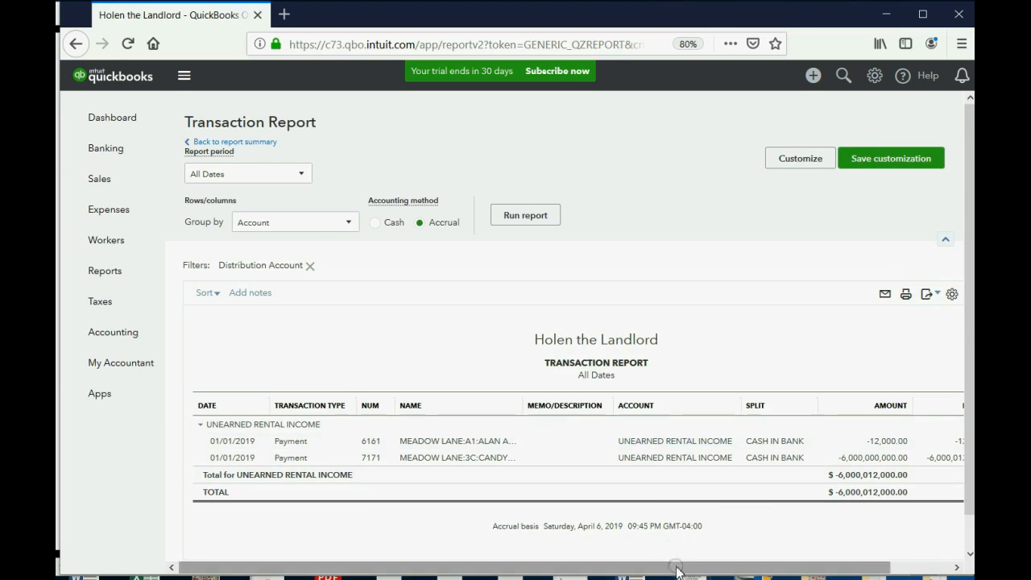
scroll("right", 3)
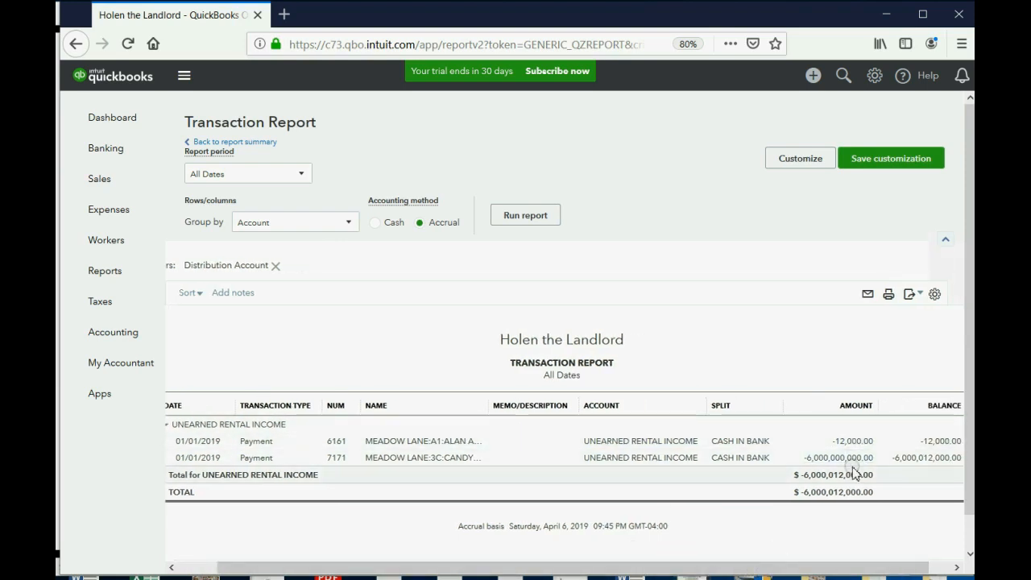
mouse_move(837, 473)
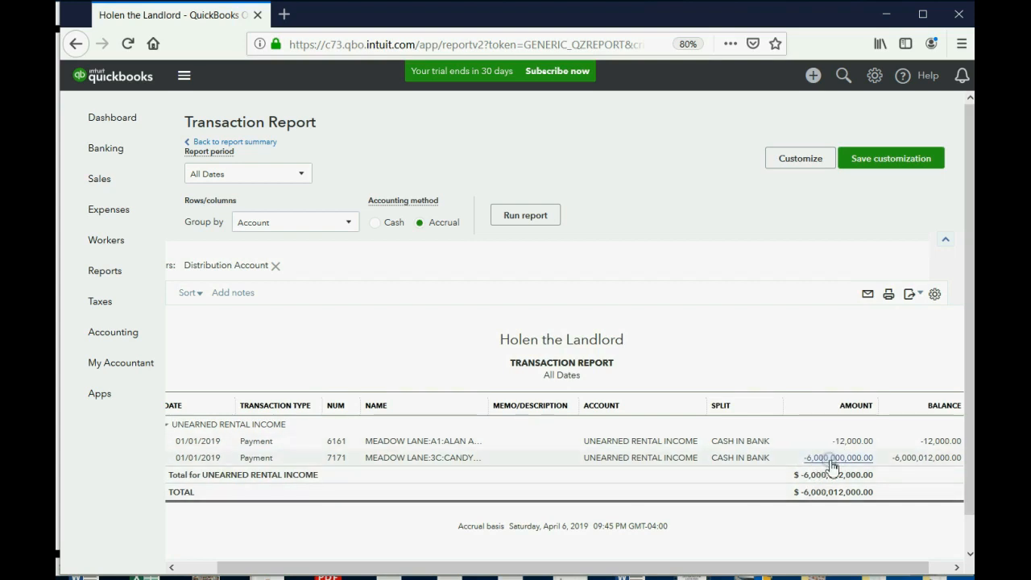
mouse_move(424, 457)
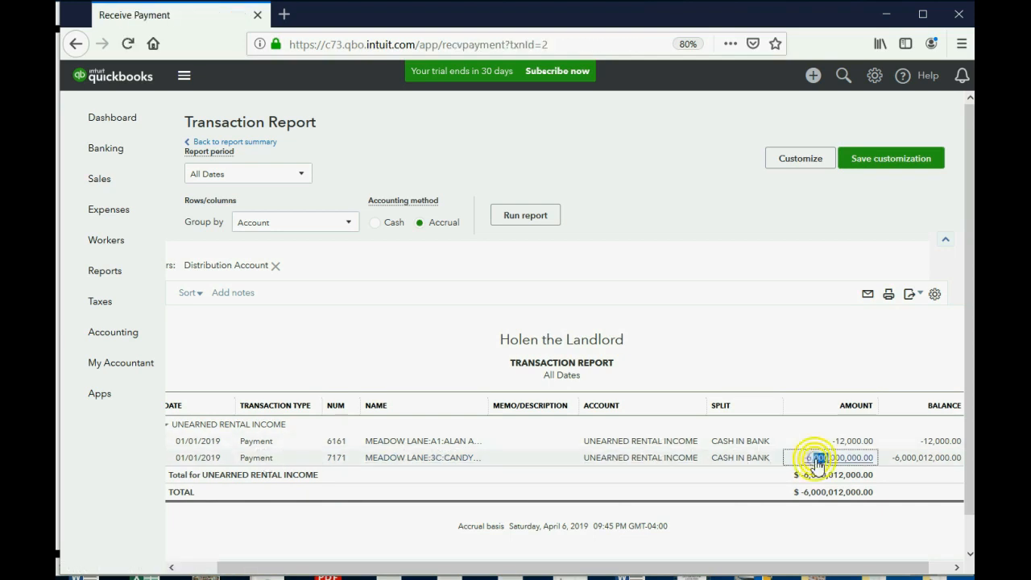
Step: Reopen the erroneous payment 7171, restore the amount received to $6,000 and save
left_click(832, 456)
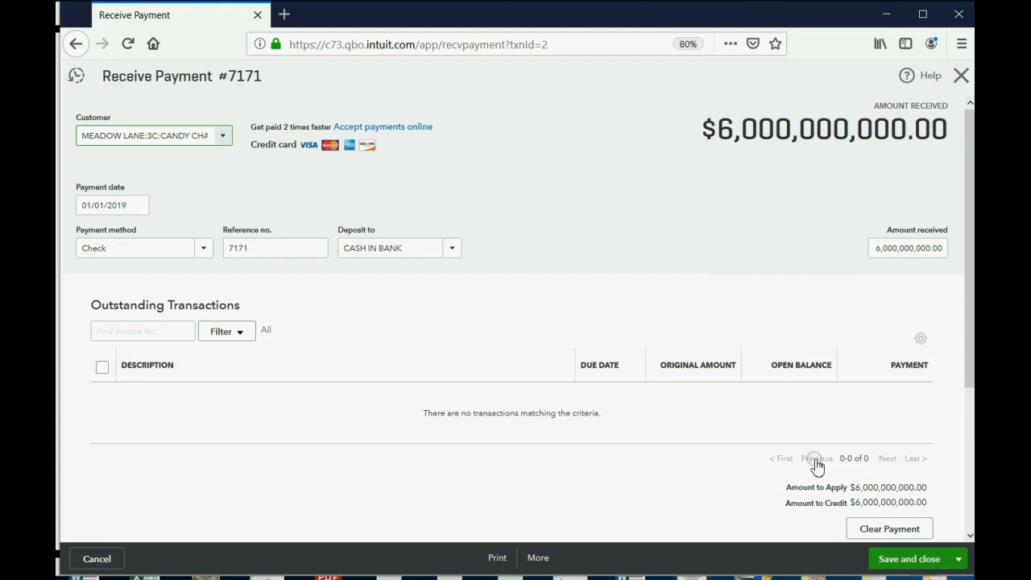
left_click(907, 248)
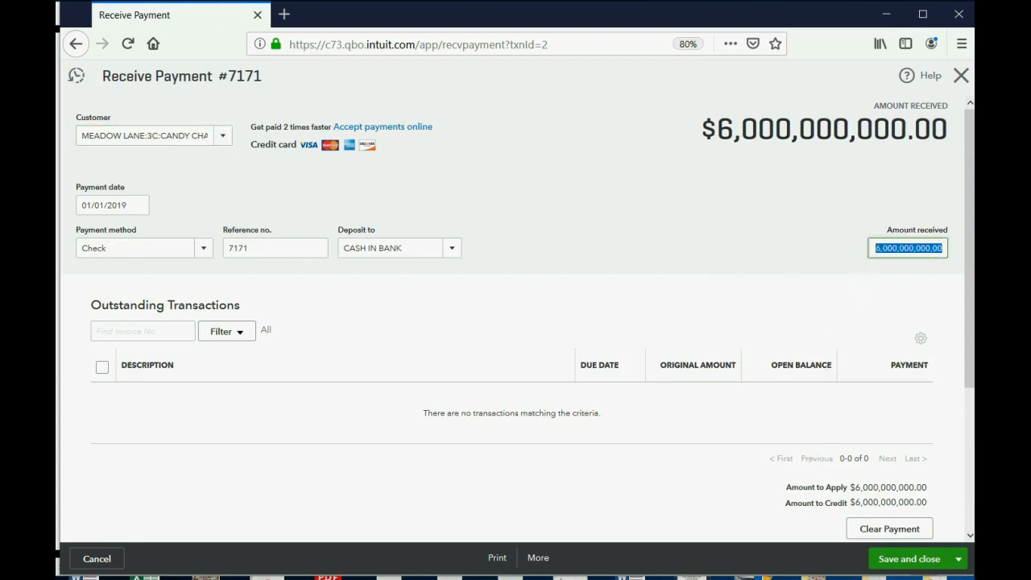
type("6")
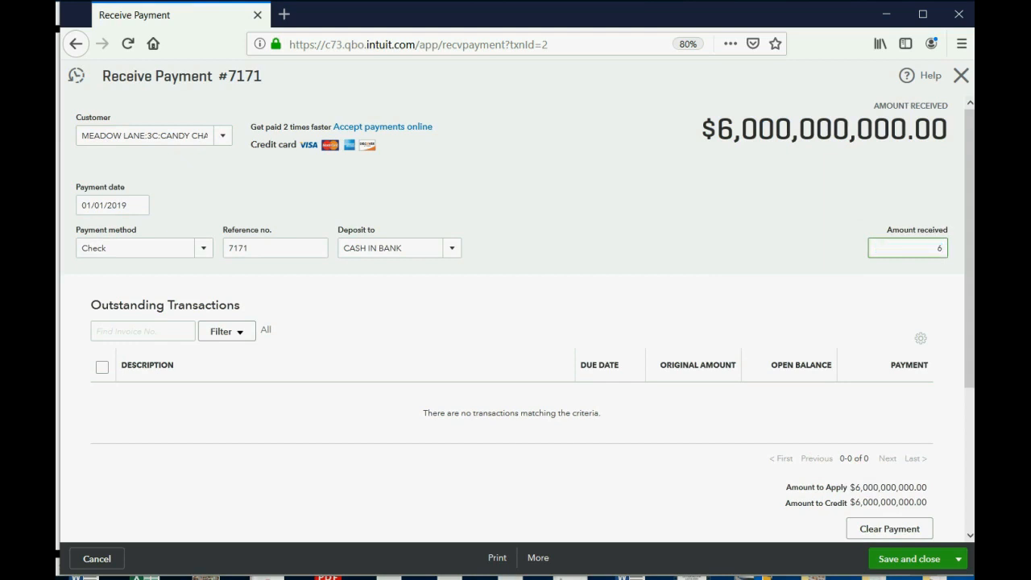
type("000.00")
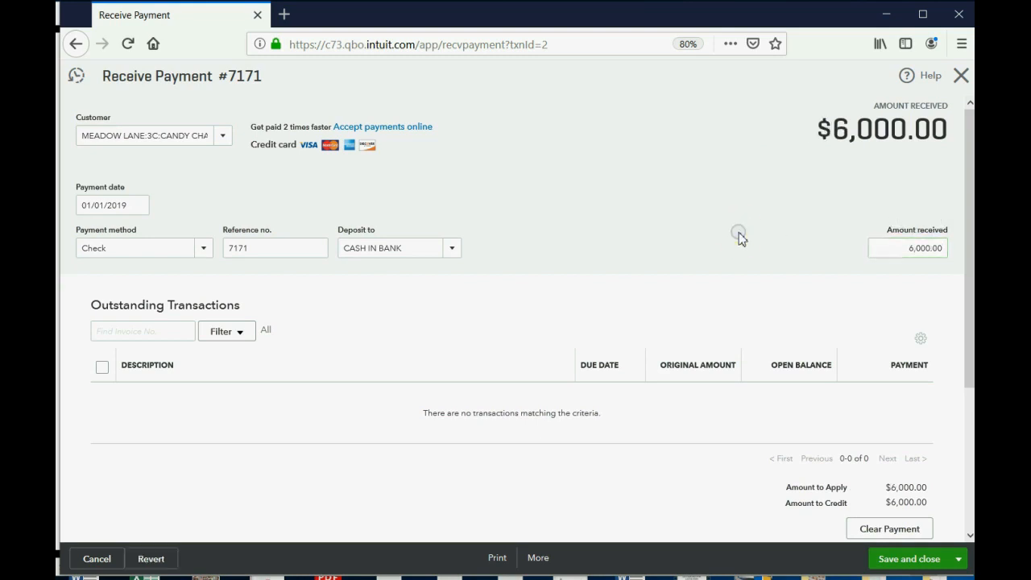
mouse_move(822, 256)
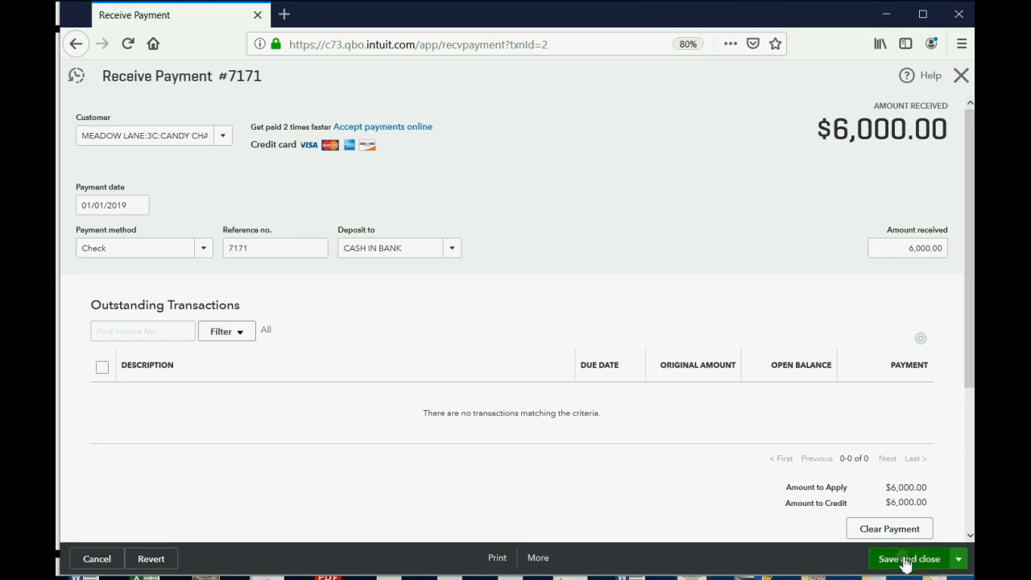
left_click(908, 558)
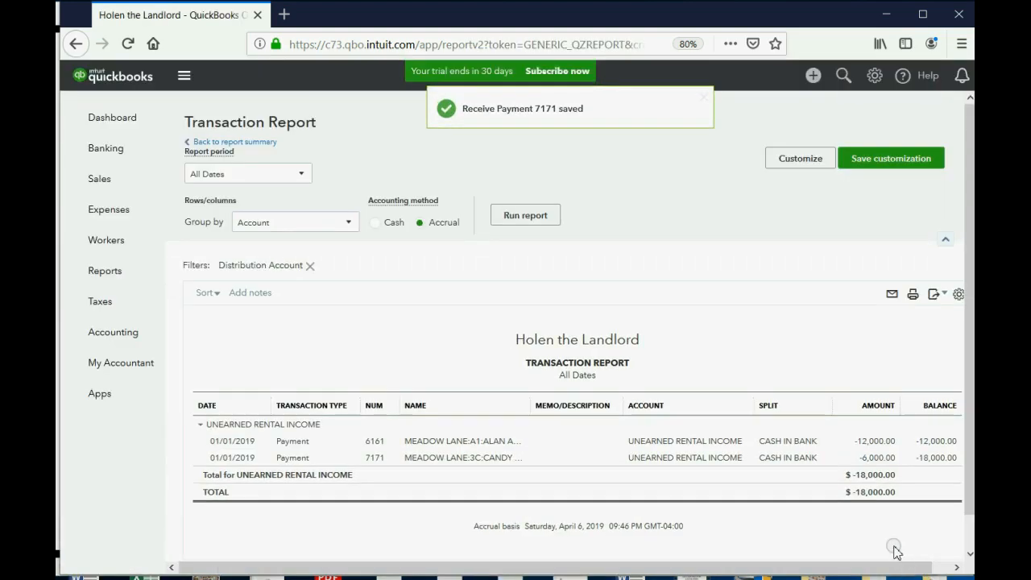
mouse_move(511, 302)
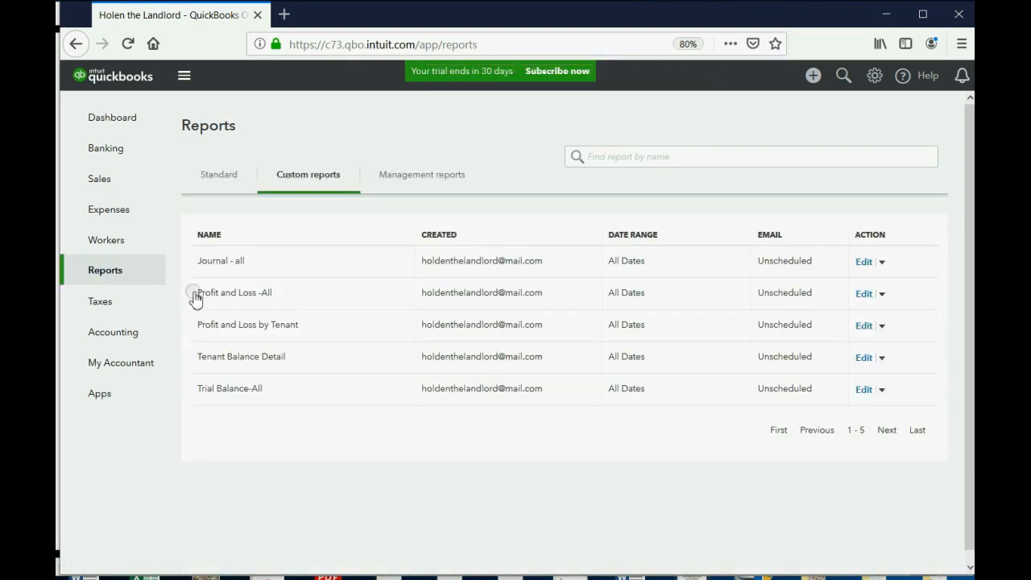
Step: Review Trial Balance-All at $18,000 and Tenant Balance Detail totalling -$18,000 for Meadow Lane
left_click(230, 388)
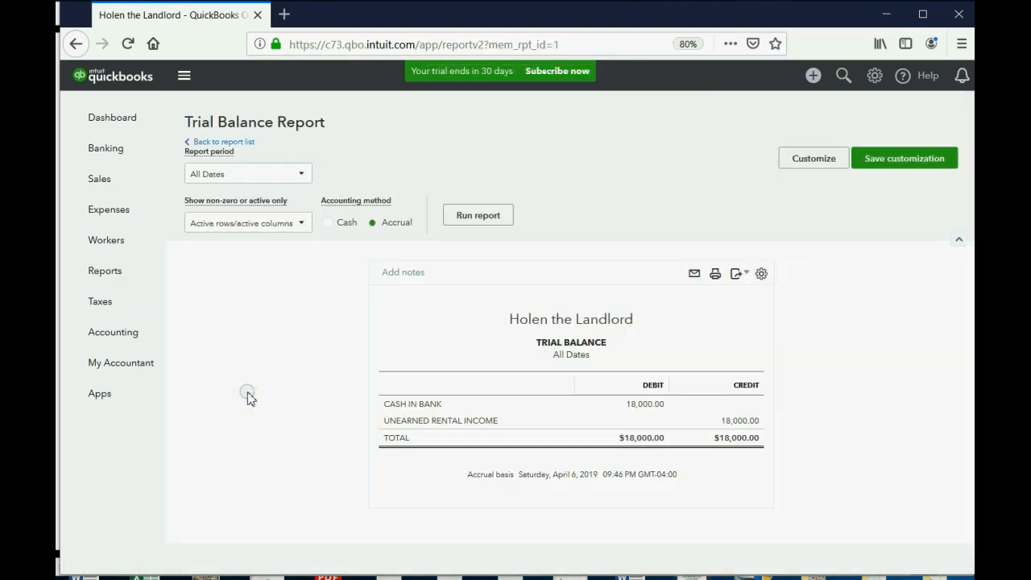
mouse_move(598, 403)
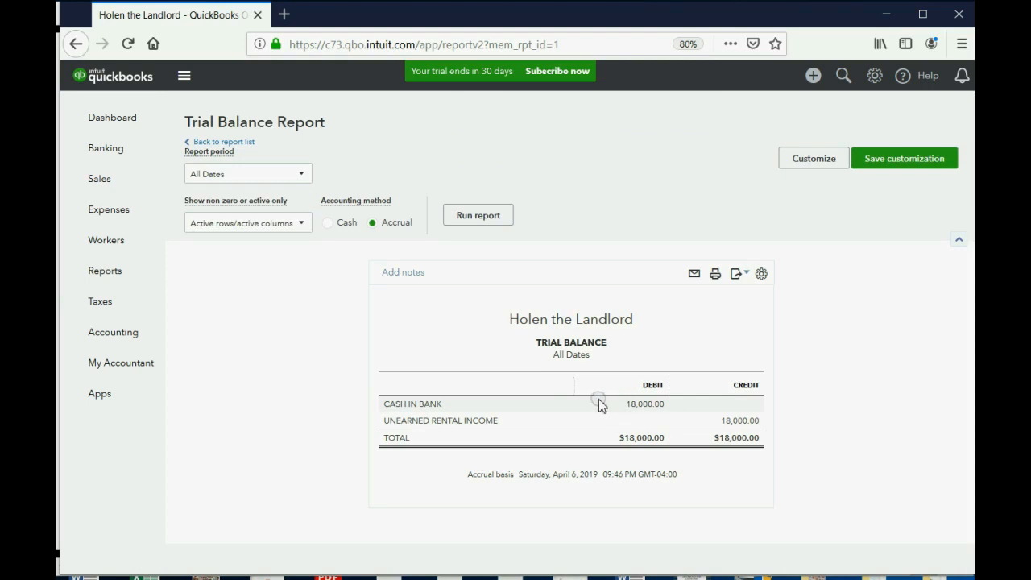
left_click(105, 269)
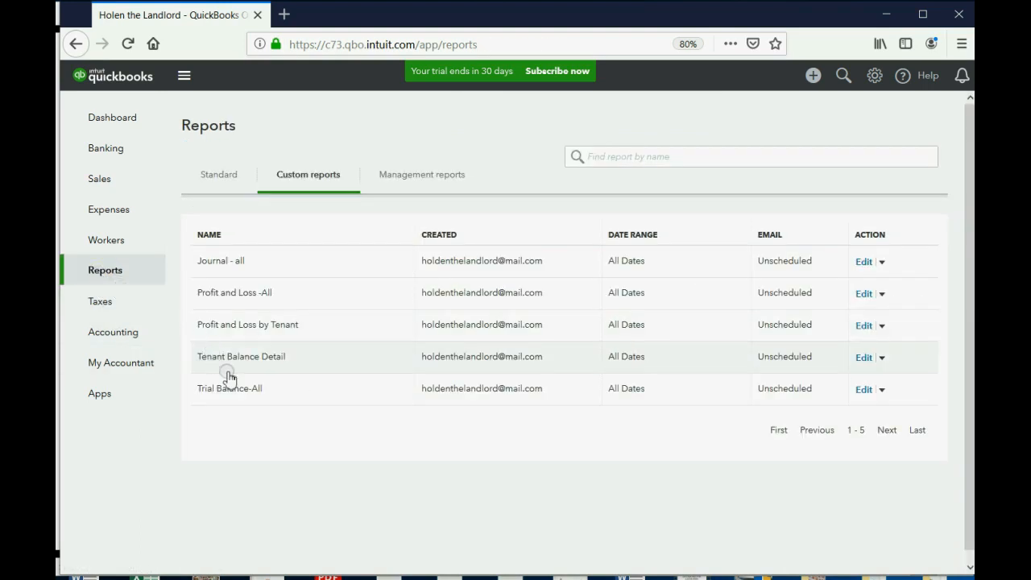
left_click(240, 356)
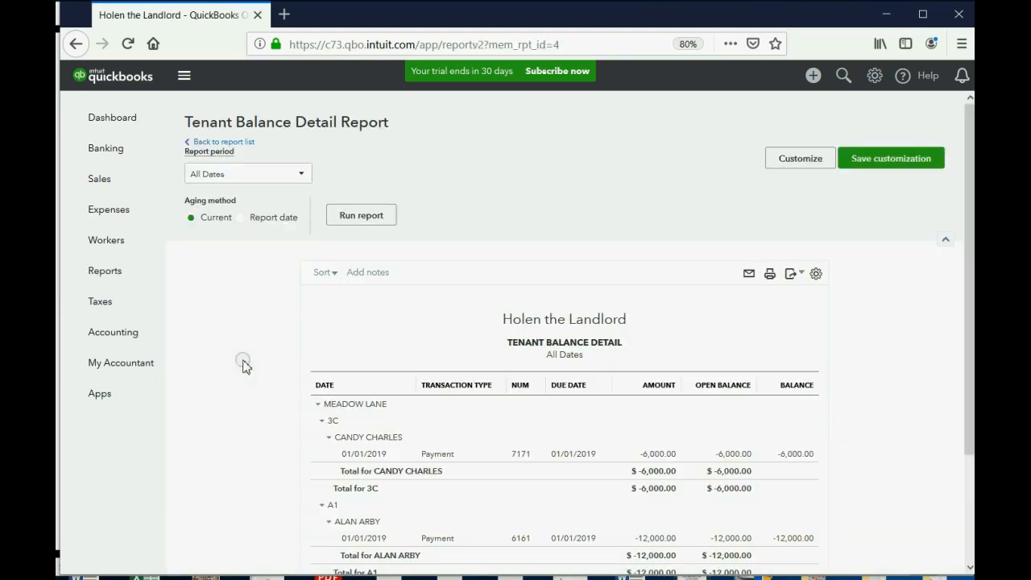
scroll("down", 3)
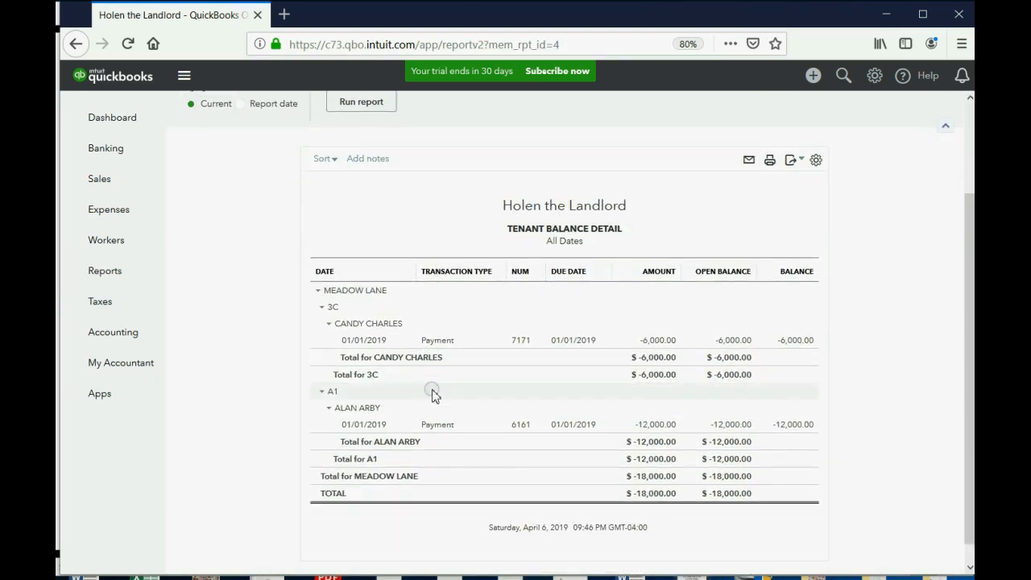